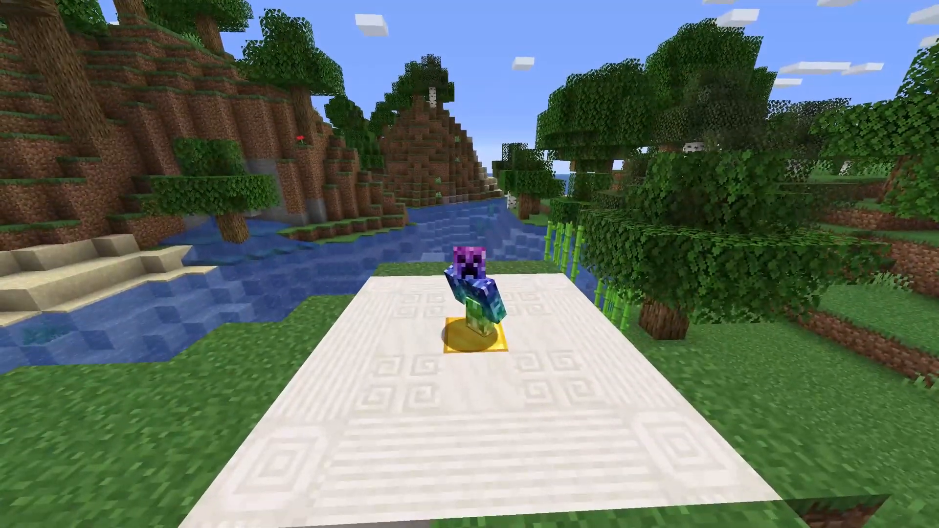
mouse_move(470, 264)
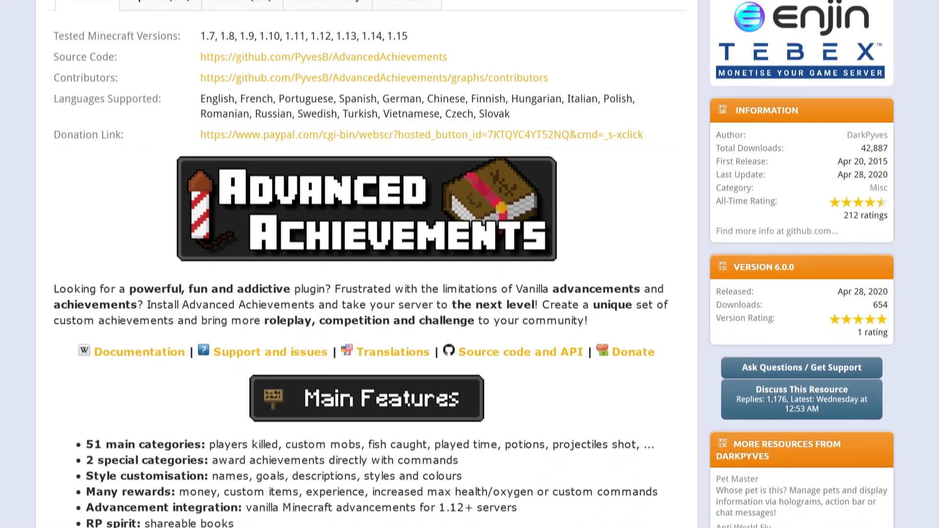
Return to the Advanced Achievements plugin page and join the server, earning Good Choice
scroll("down", 3)
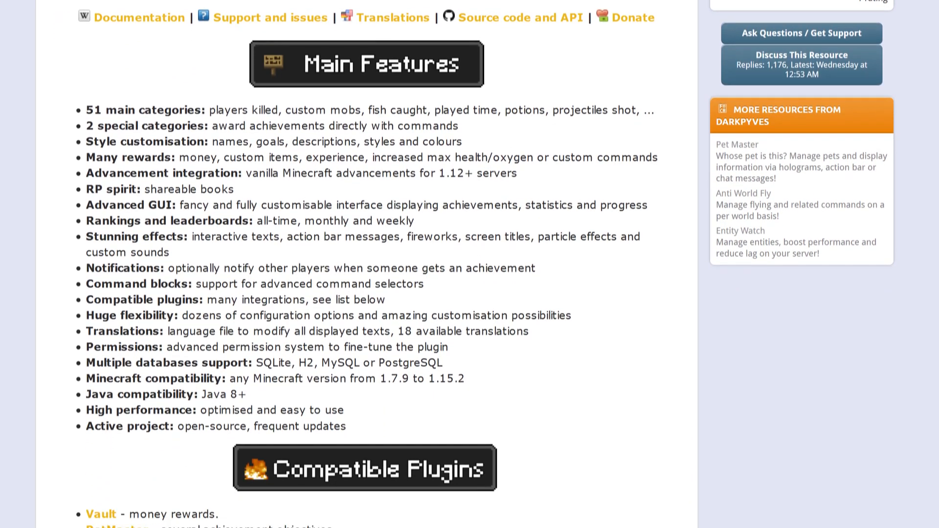
scroll("down", 3)
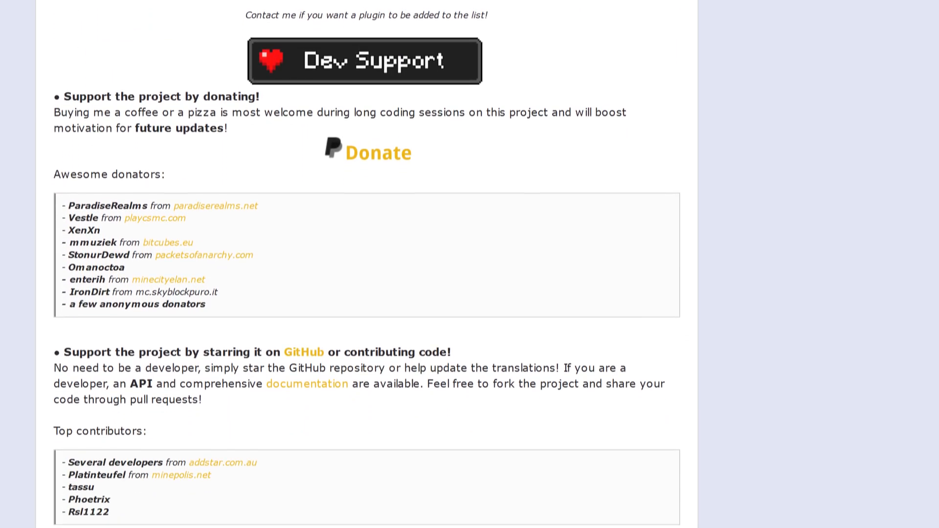
scroll("down", 3)
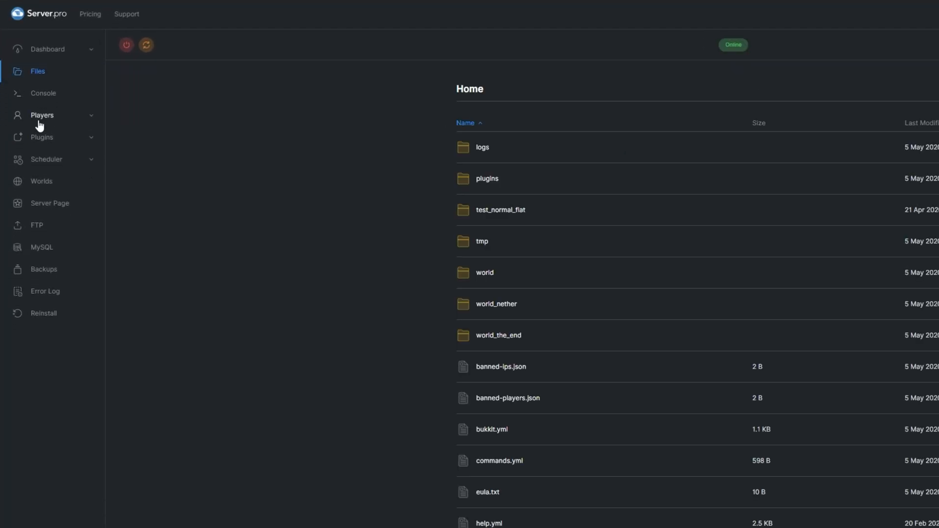
left_click(487, 178)
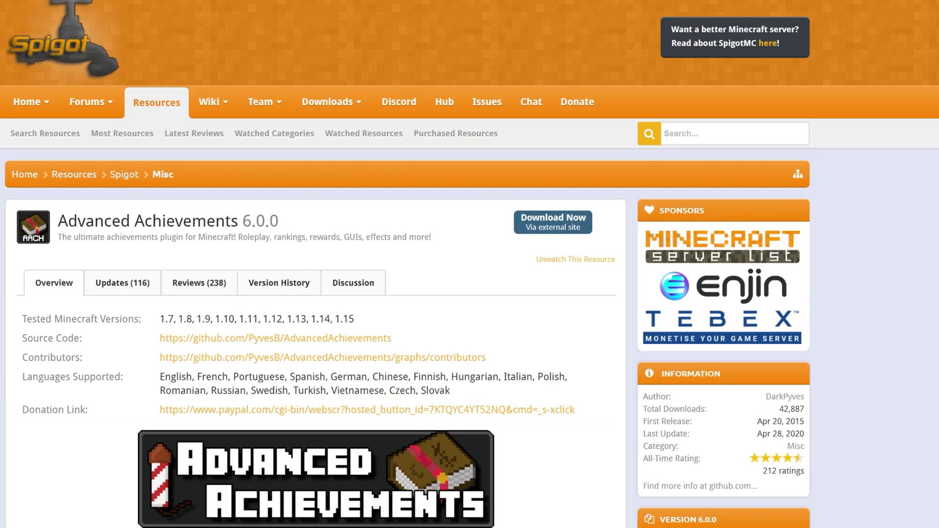
left_click(552, 222)
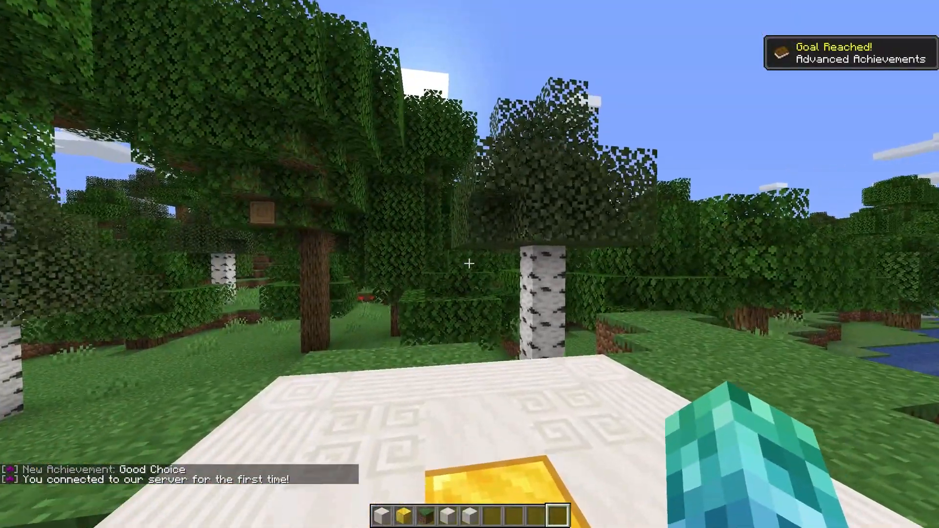
Clear the hotbar in the creative inventory and return to the world
key("e")
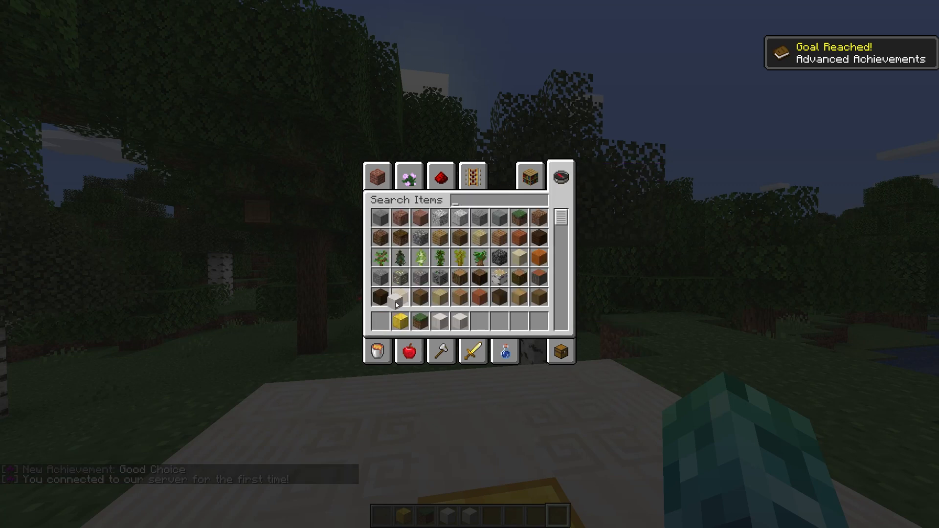
key("Escape")
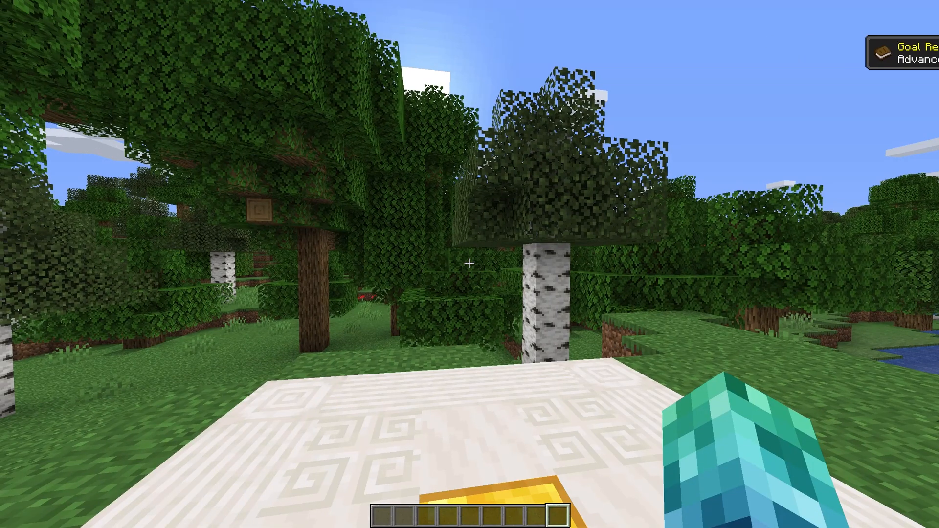
mouse_move(470, 264)
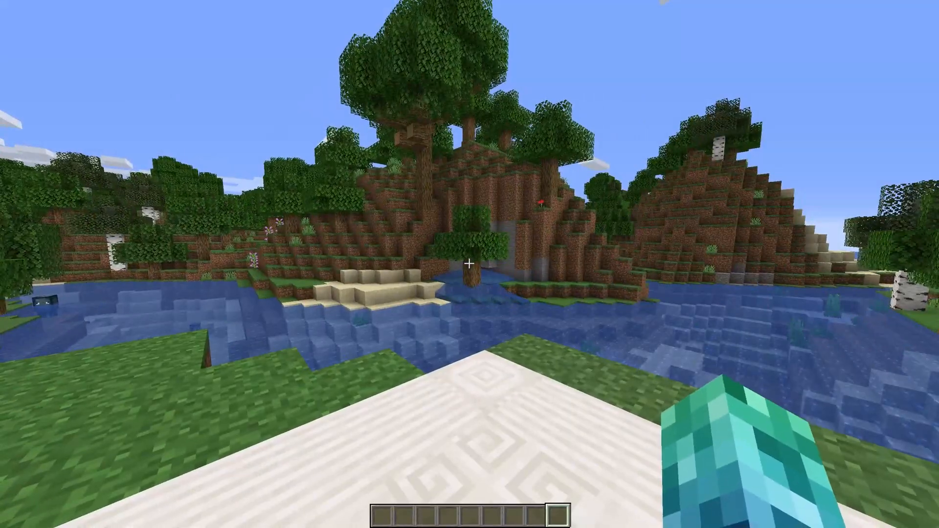
mouse_move(470, 264)
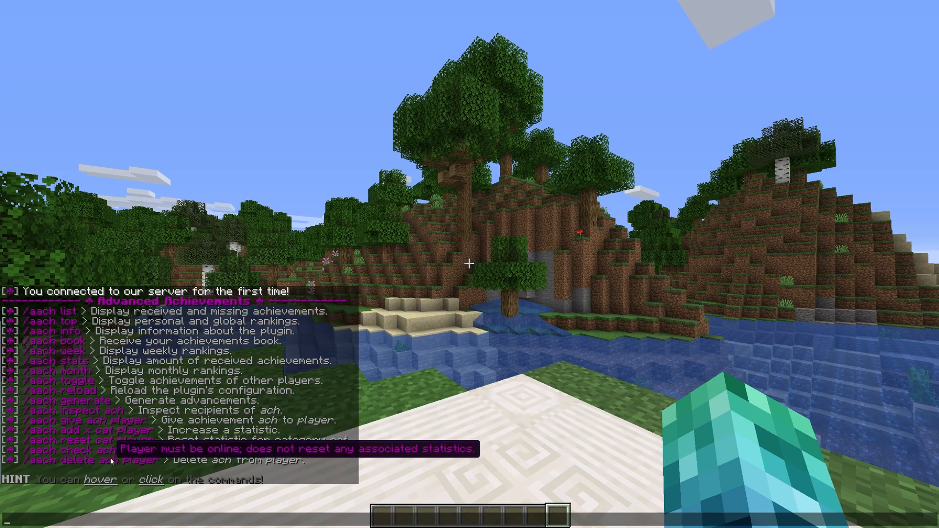
Take a chest from the creative inventory and place chests on the white platform
key("e")
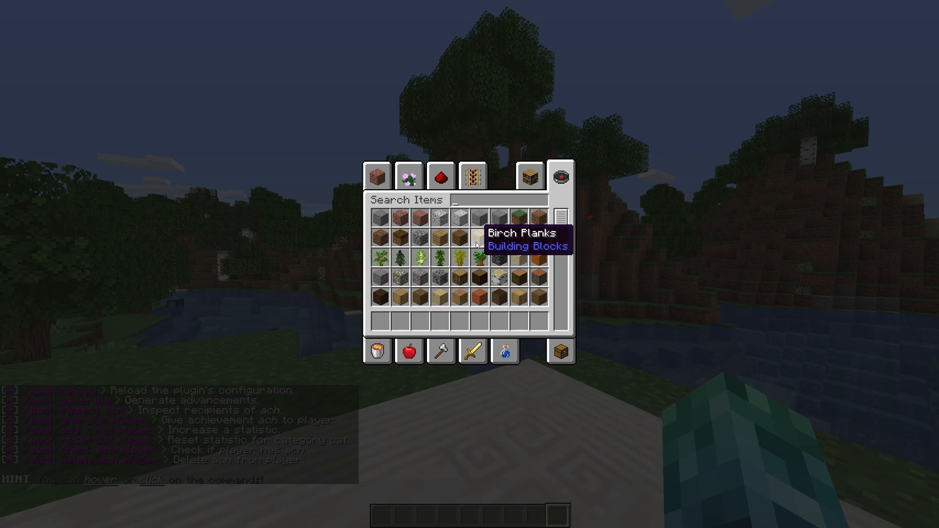
key("Escape")
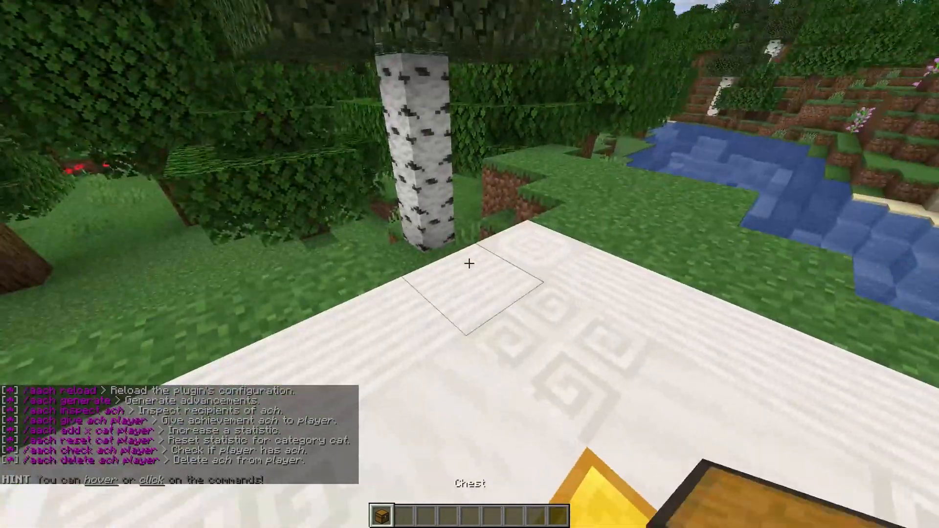
mouse_move(470, 264)
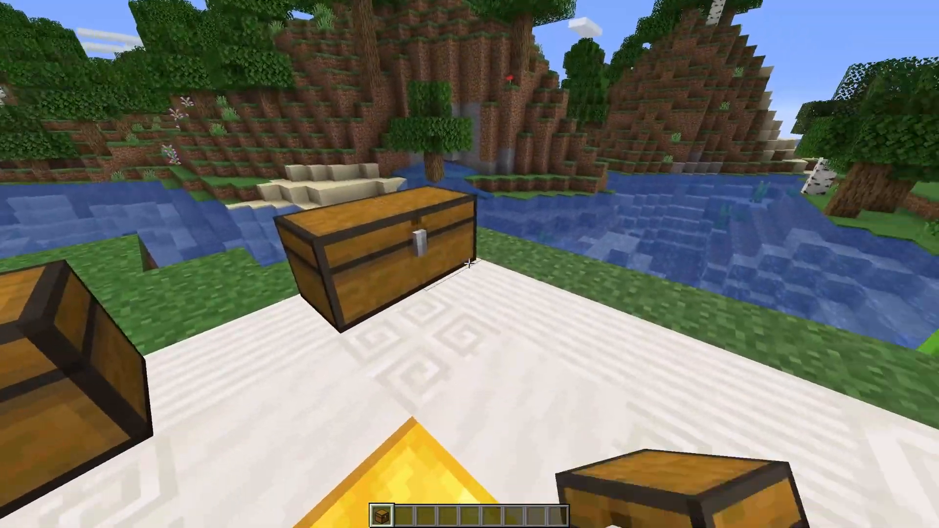
left_click(470, 264)
type("/aach")
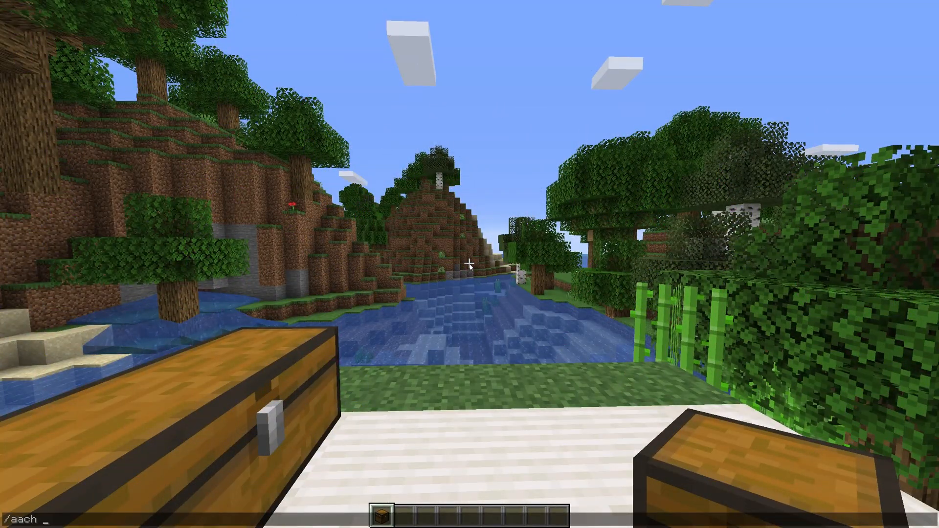
Run /aach list to browse the achievement categories, then close the list
key("Return")
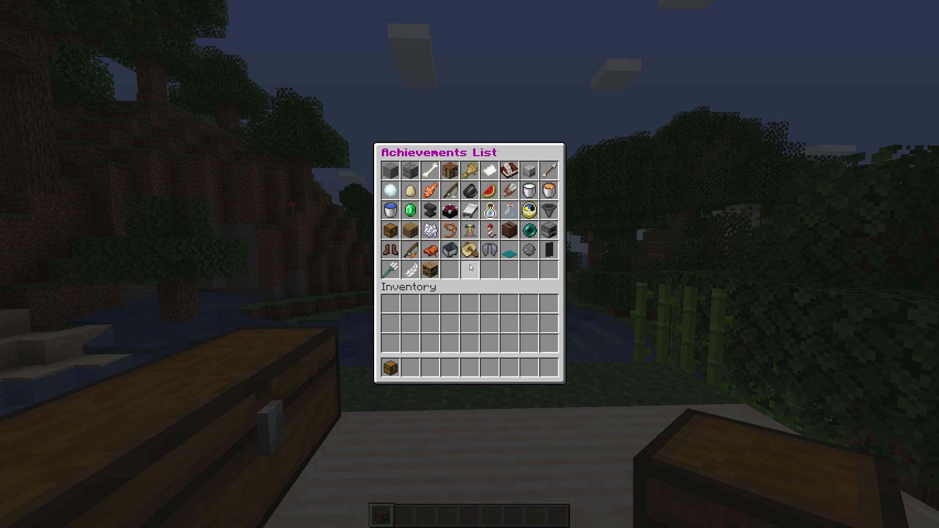
mouse_move(391, 172)
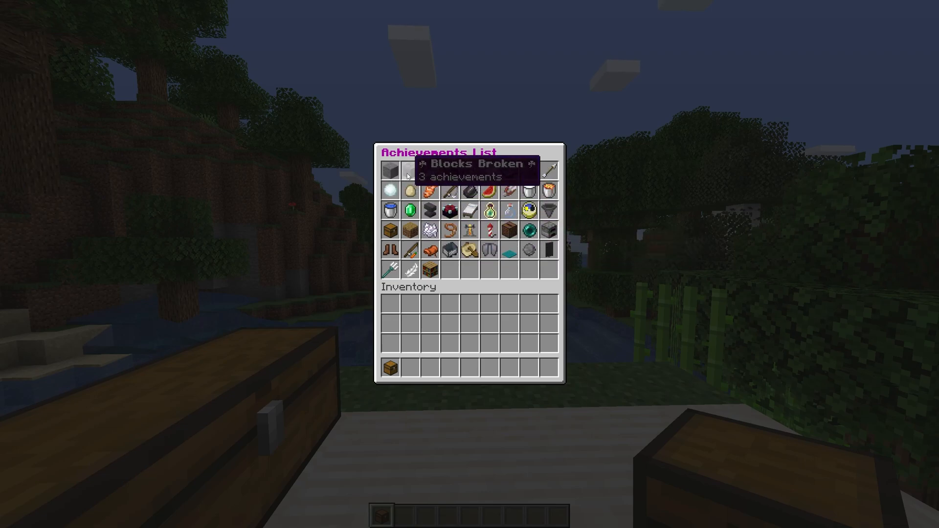
mouse_move(488, 210)
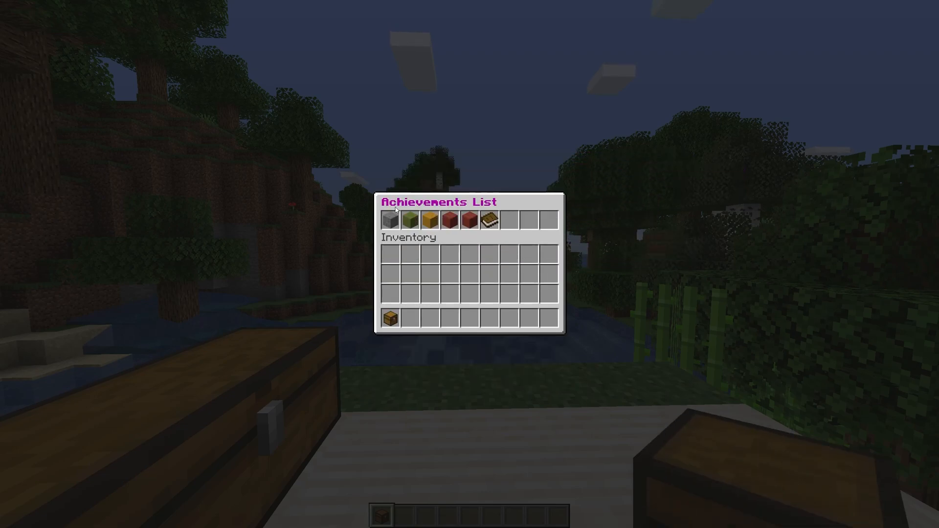
mouse_move(453, 220)
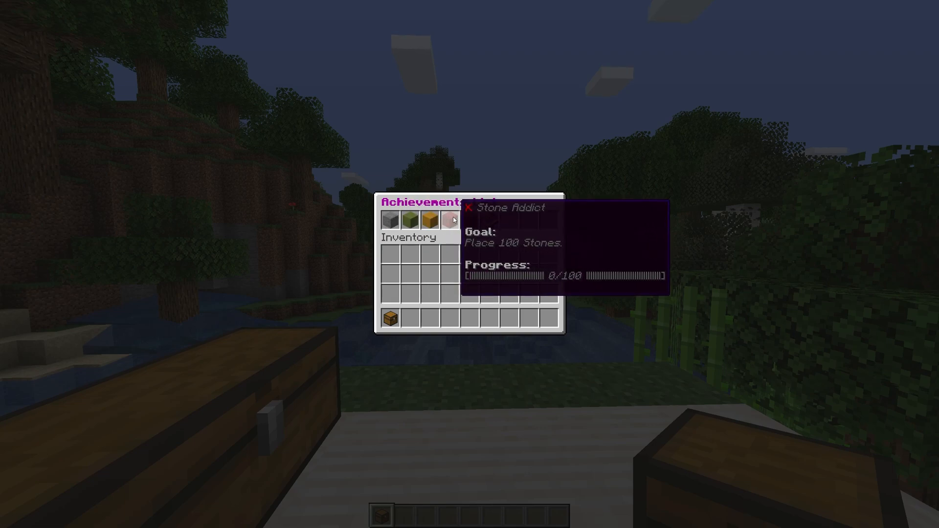
mouse_move(409, 220)
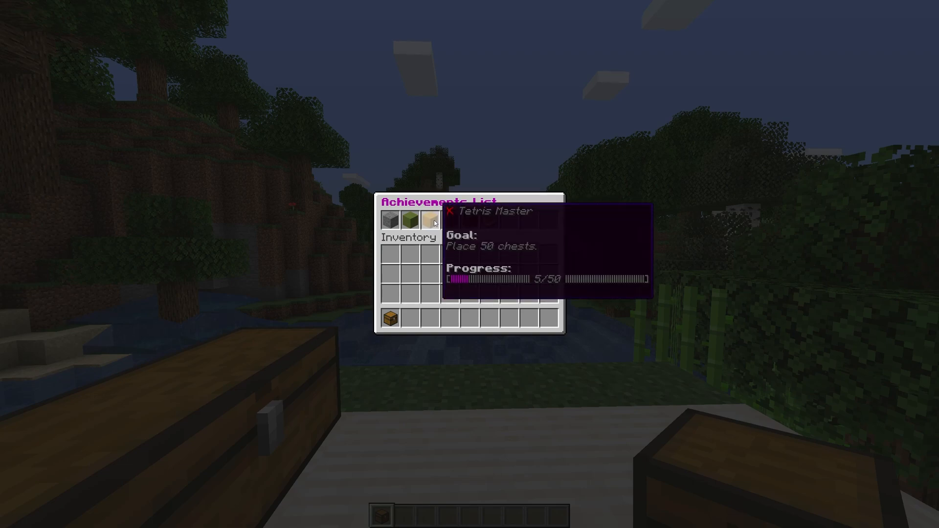
mouse_move(451, 222)
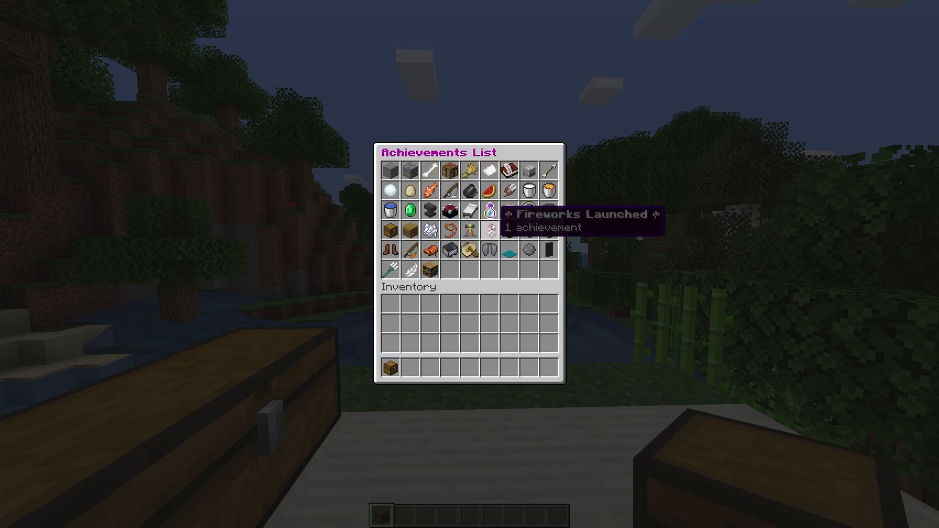
key("Escape")
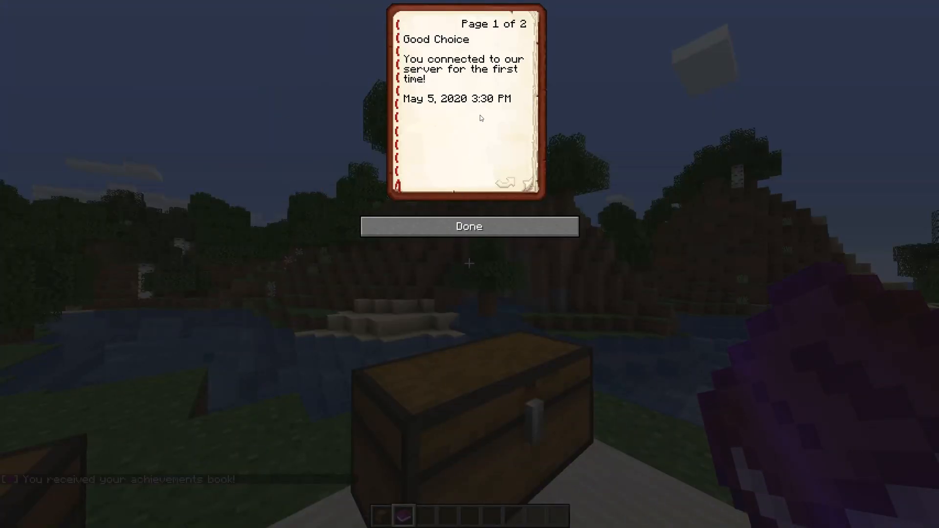
Read page 2 of the achievements book showing Storage Expert, then finish
left_click(506, 184)
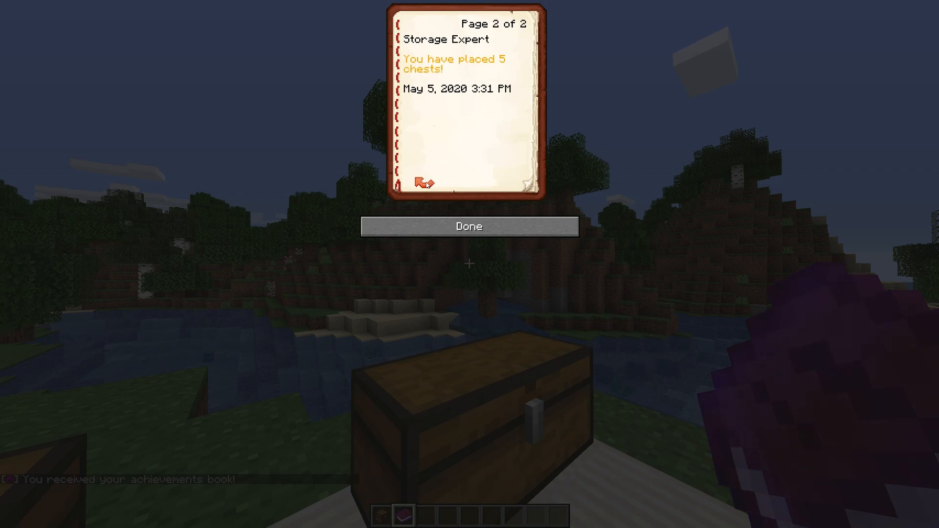
left_click(468, 226)
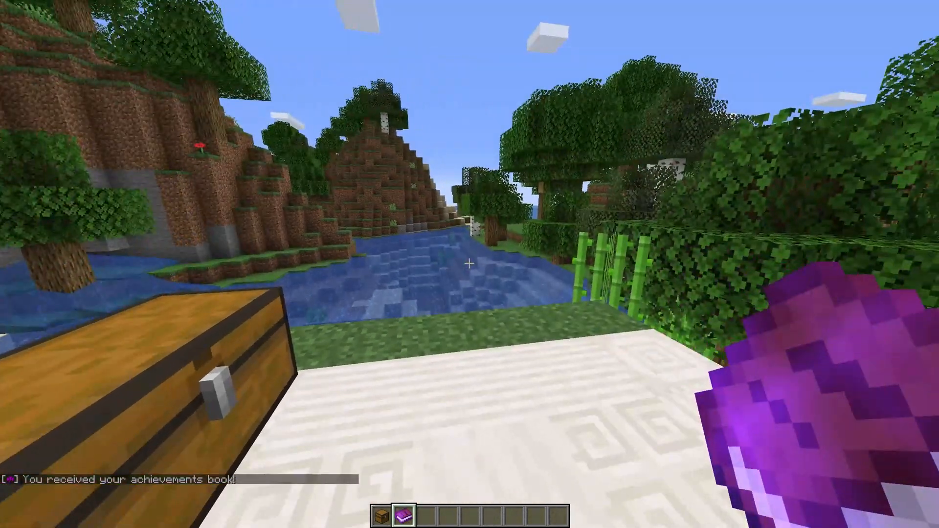
Remove the achievements book from the hotbar, leaving only the chest
key("e")
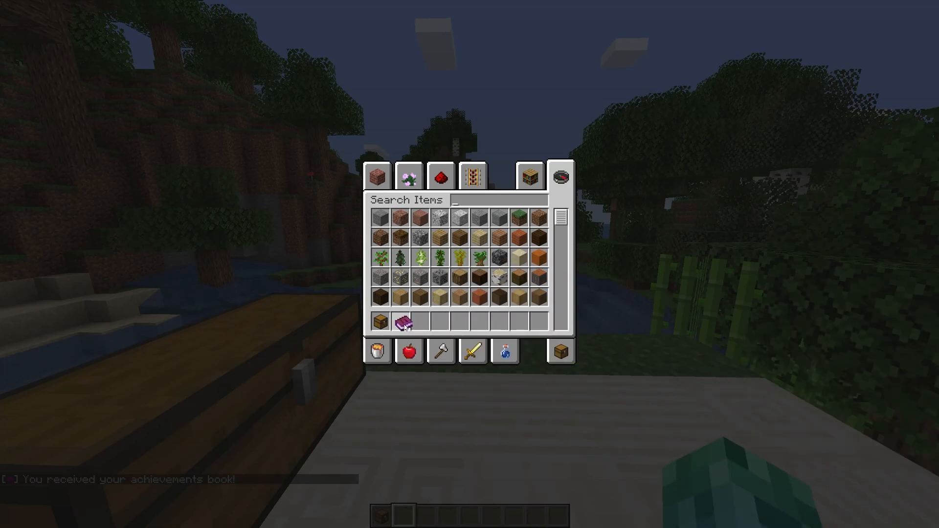
key("Escape")
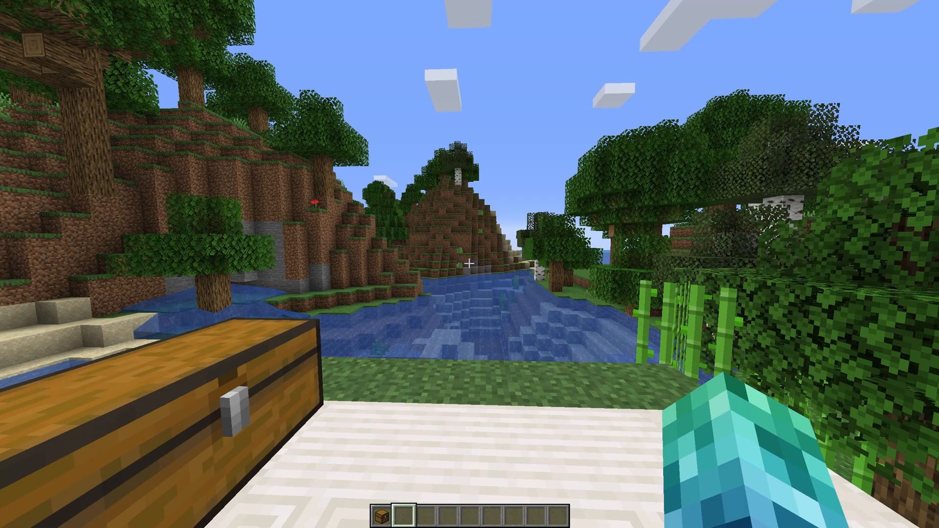
mouse_move(470, 264)
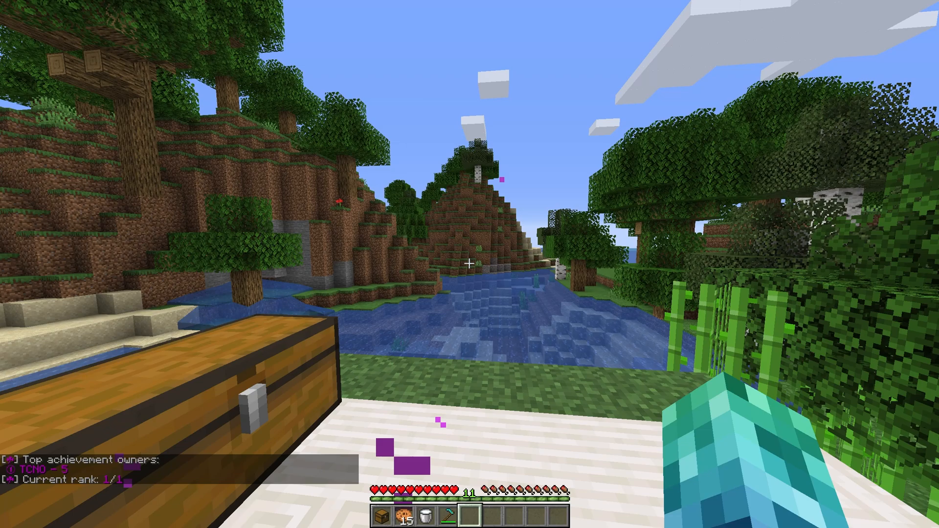
Run /aach to list commands, then /aach give yourAch1 for the Special Event Achievement
type("/aach")
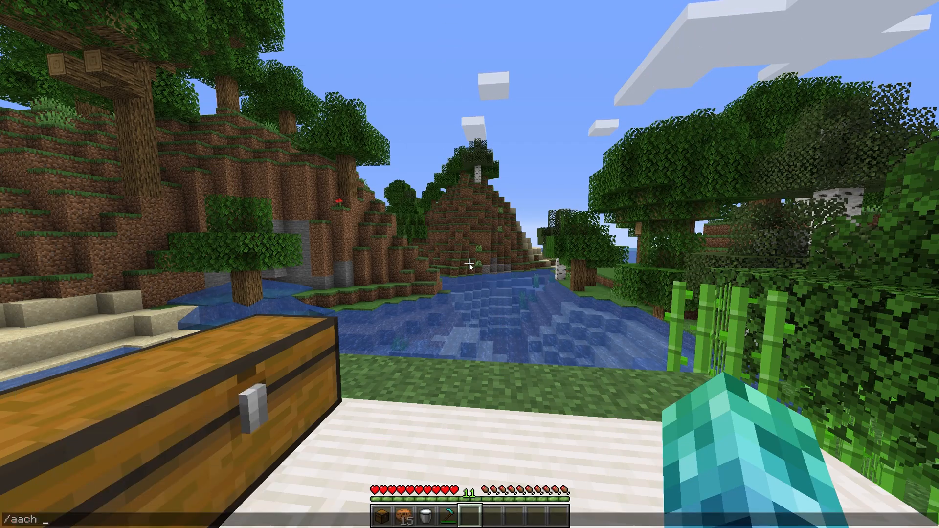
key("Return")
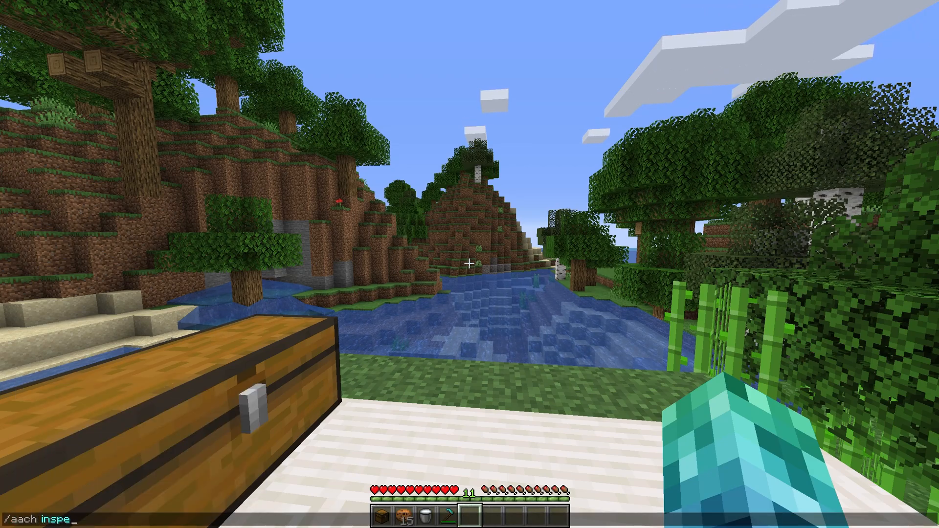
type("ct")
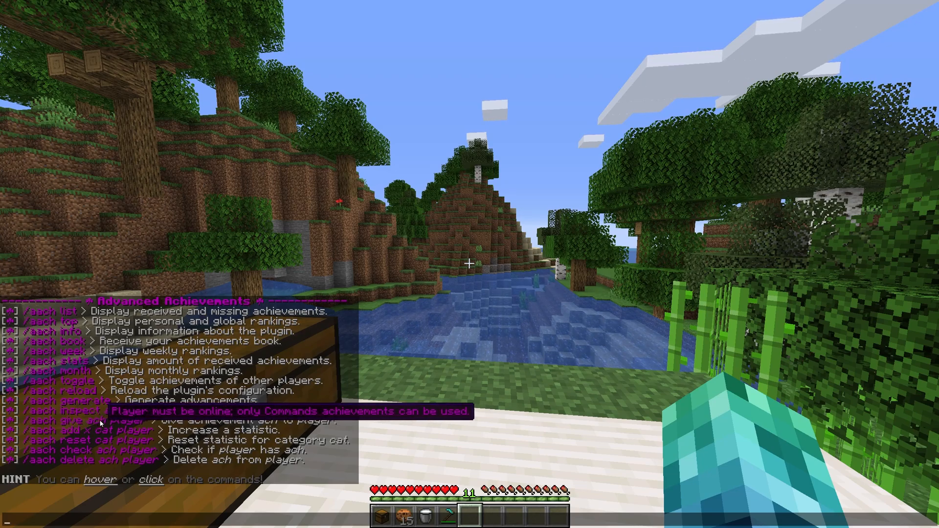
mouse_move(114, 447)
type("/aach")
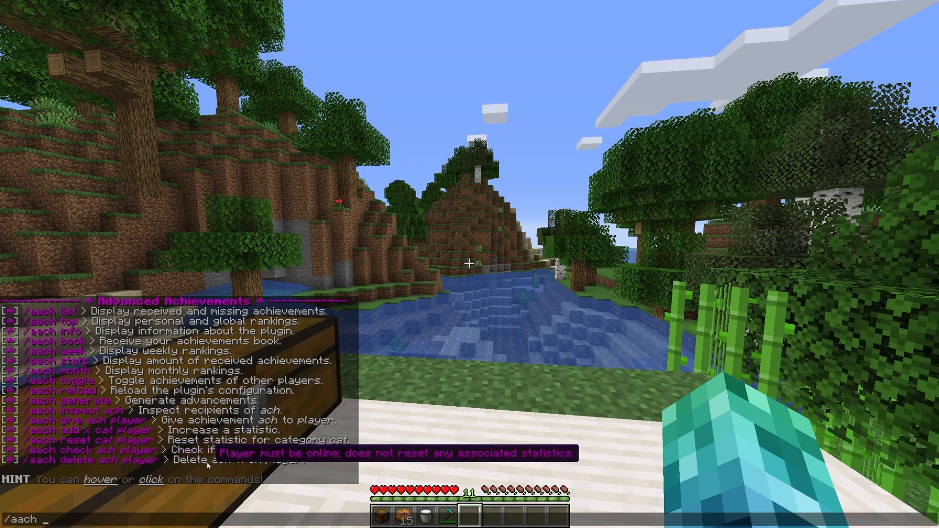
type("give yourAch1")
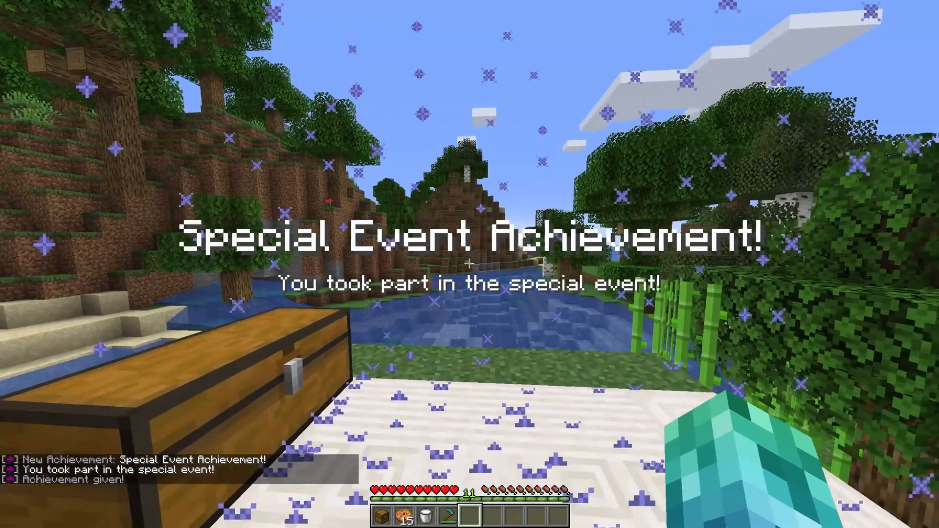
mouse_move(469, 264)
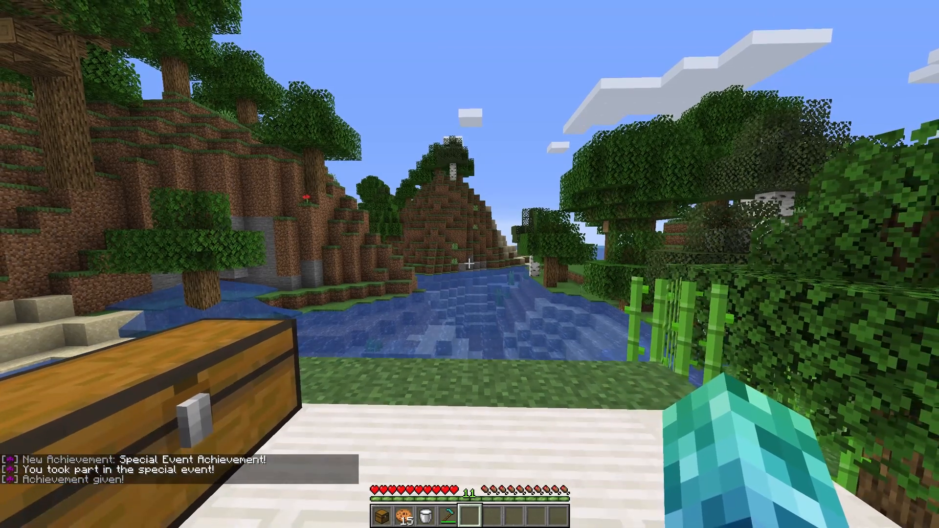
mouse_move(470, 265)
type("/aach add")
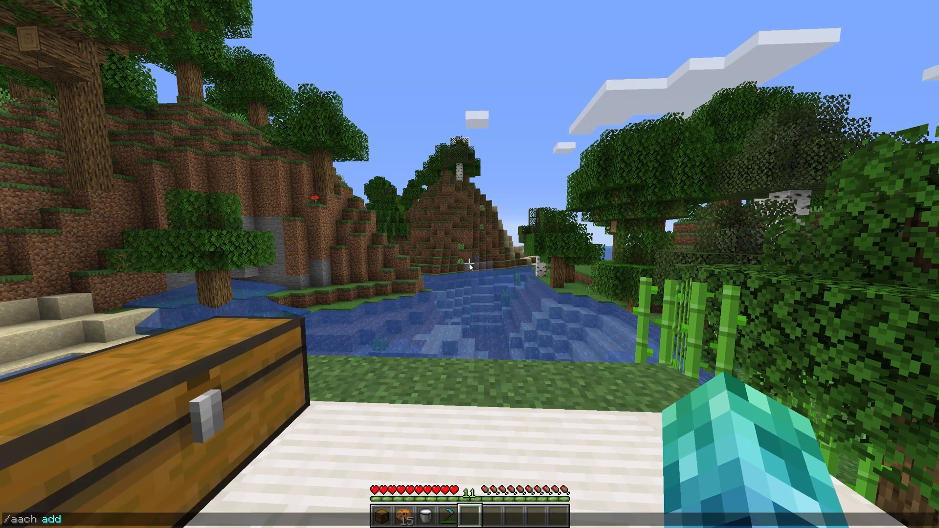
Run /aach add 20 ItemPickups, earning the Environmentalist achievement
type("reset")
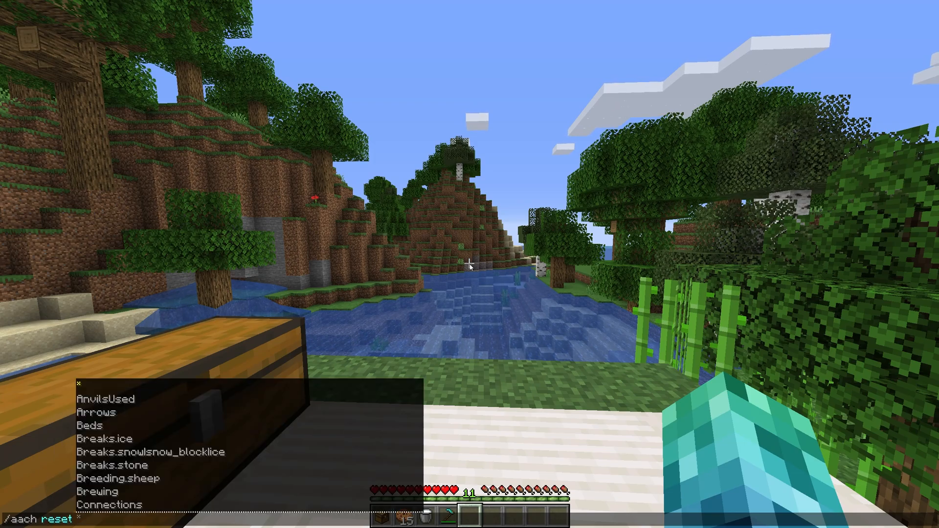
type("add 1")
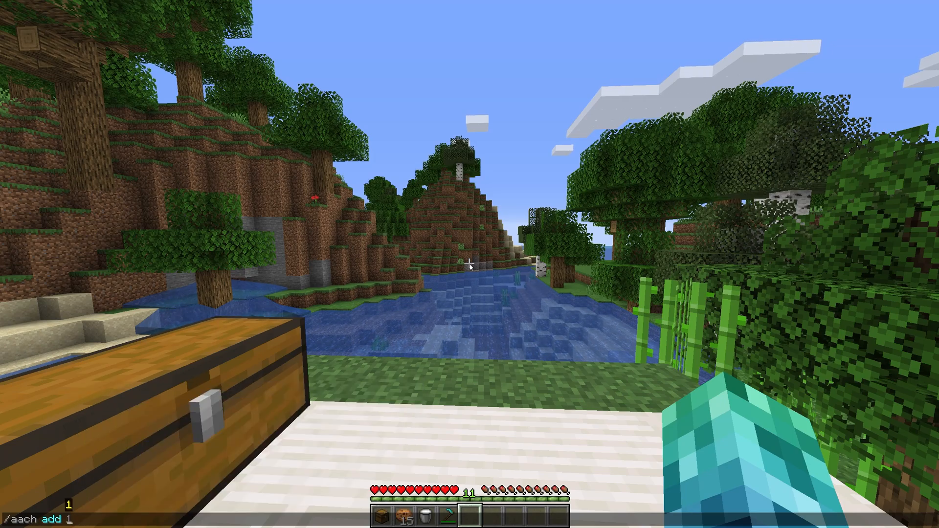
type("20 item")
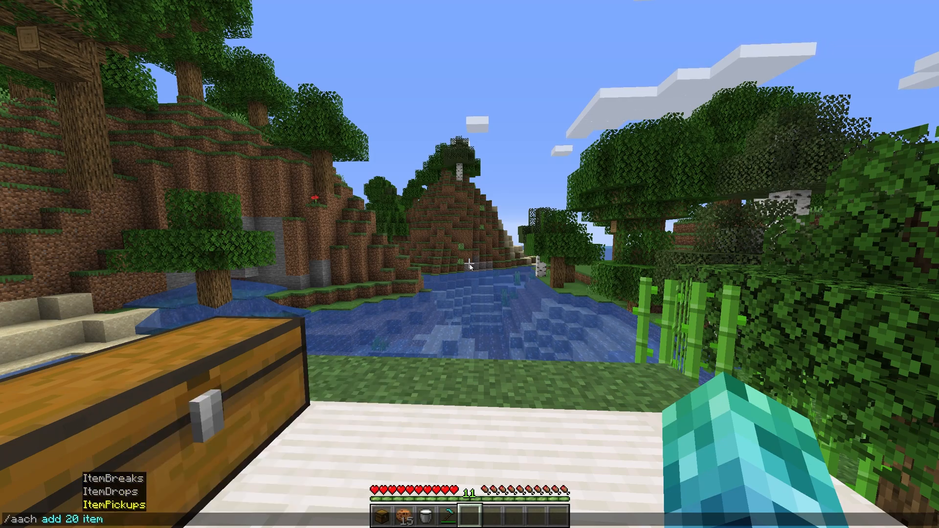
key("Return")
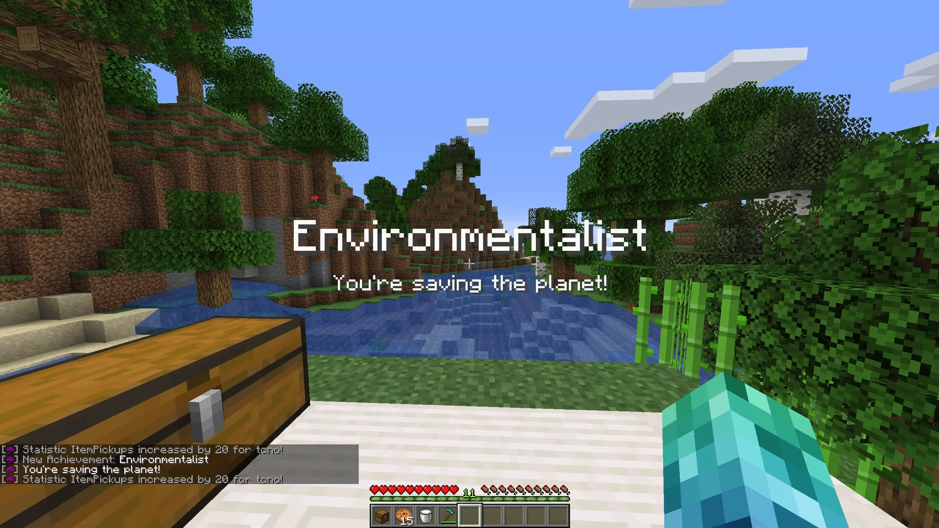
mouse_move(470, 264)
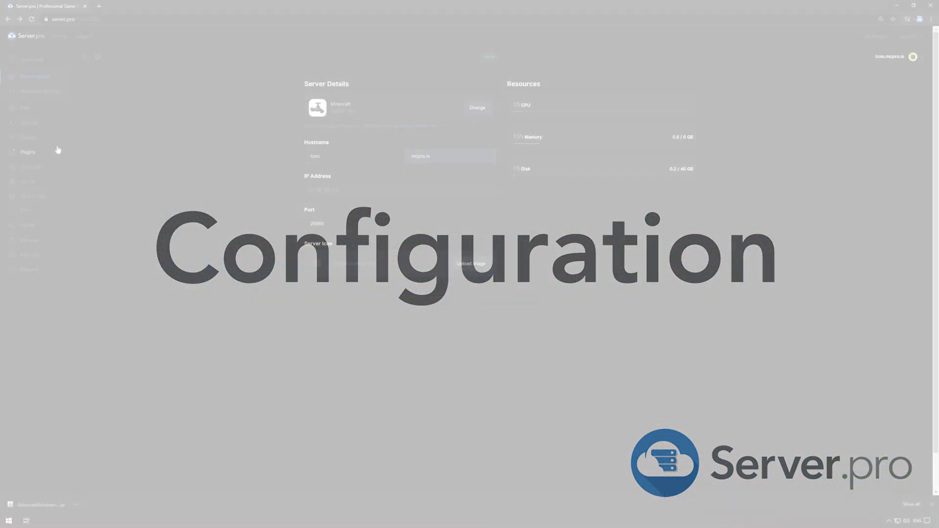
In plugins > AdvancedAchievements, review the lang.yml language file
left_click(28, 152)
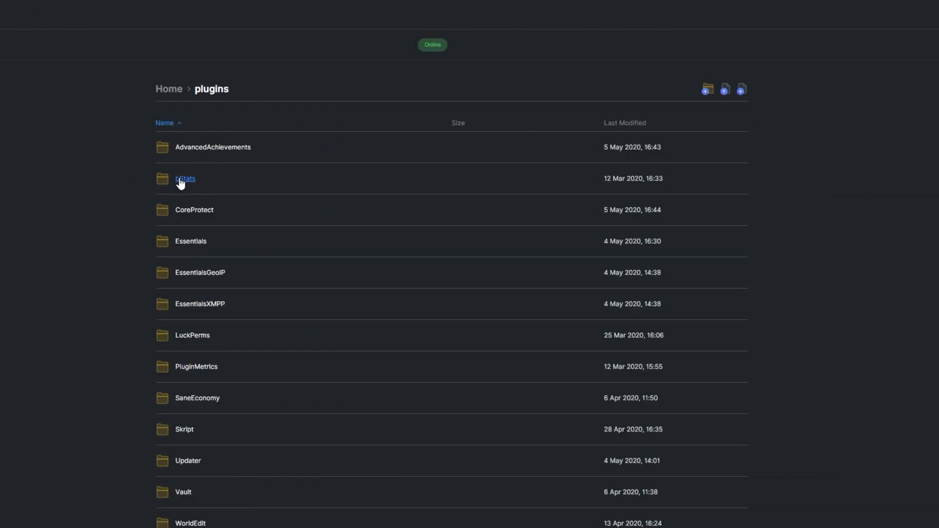
left_click(213, 147)
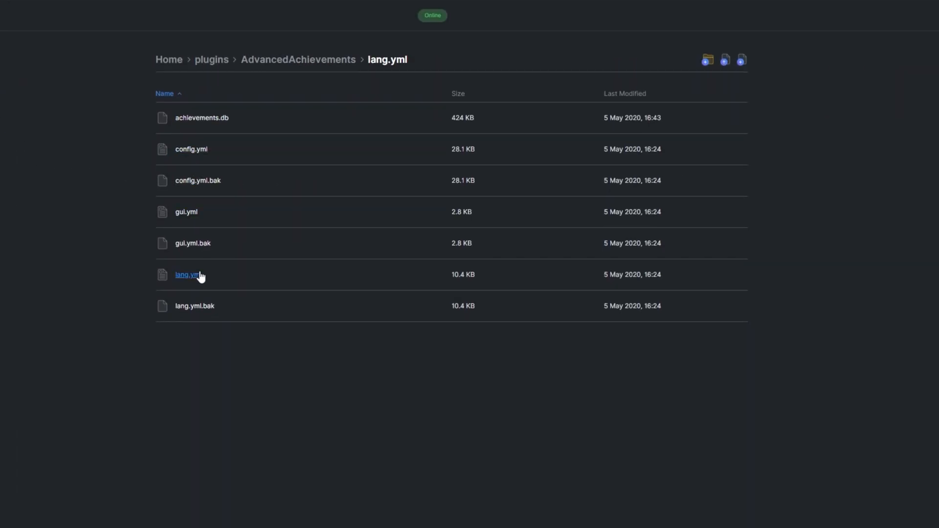
left_click(186, 274)
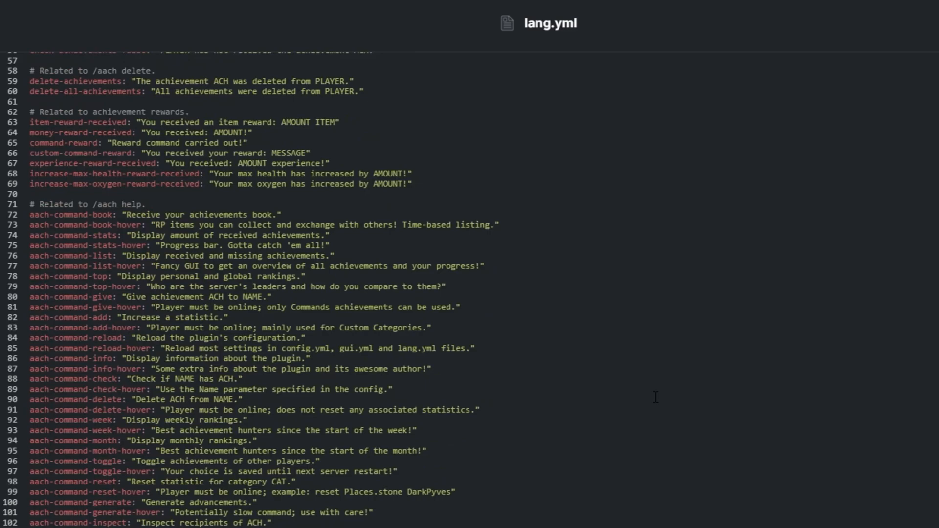
scroll("down", 3)
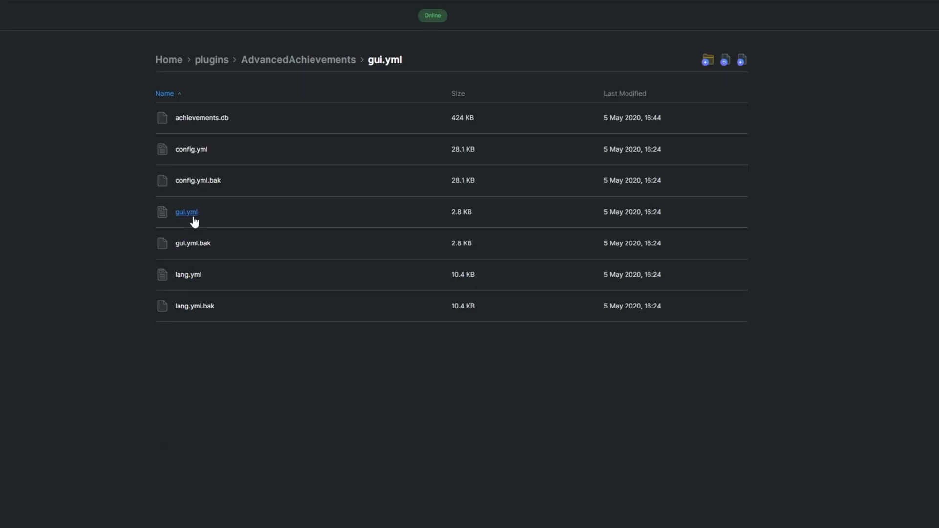
In gui.yml, select the three achievement-state item entries
left_click(185, 211)
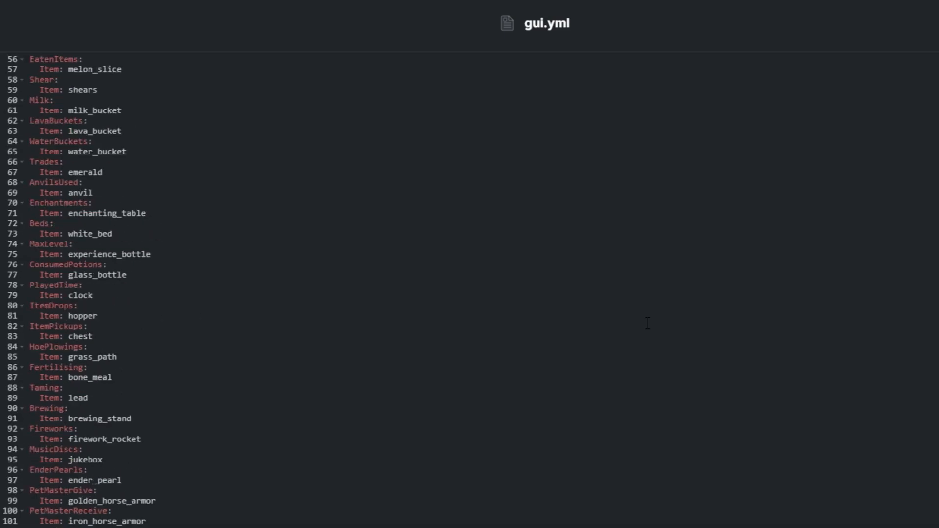
scroll("up", 3)
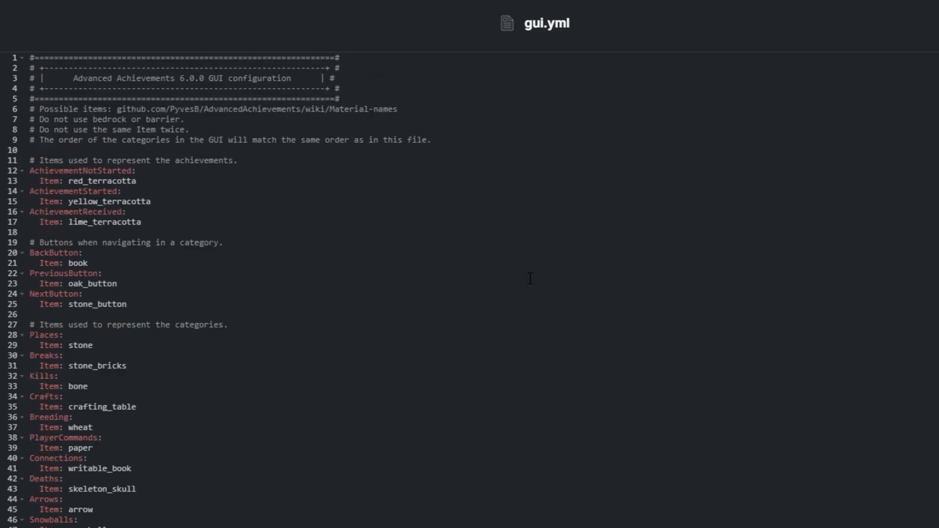
left_click_drag(32, 170, 141, 222)
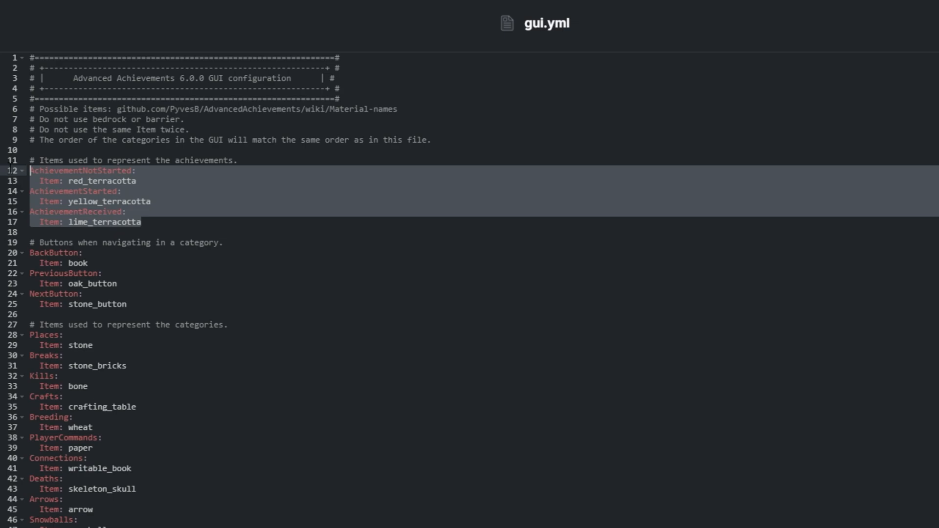
left_click(102, 437)
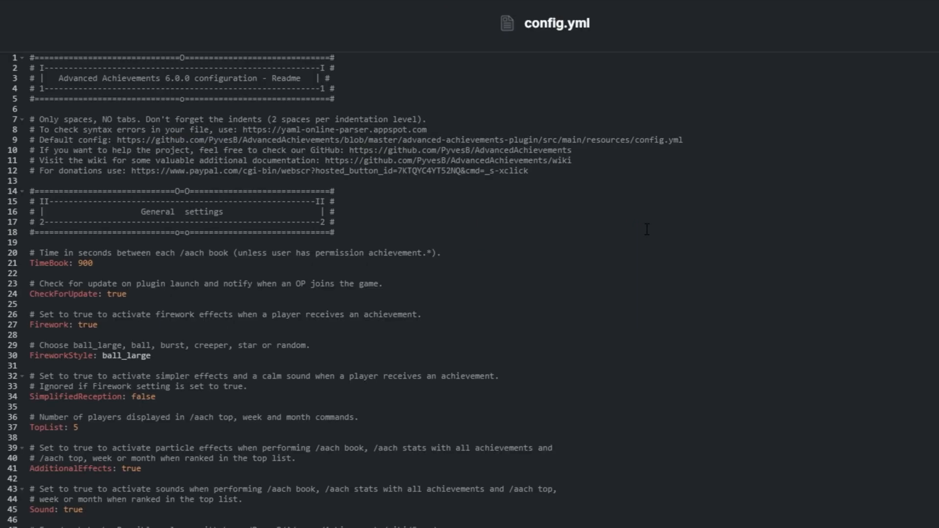
Scroll through config.yml's settings, including the language-file option
scroll("down", 3)
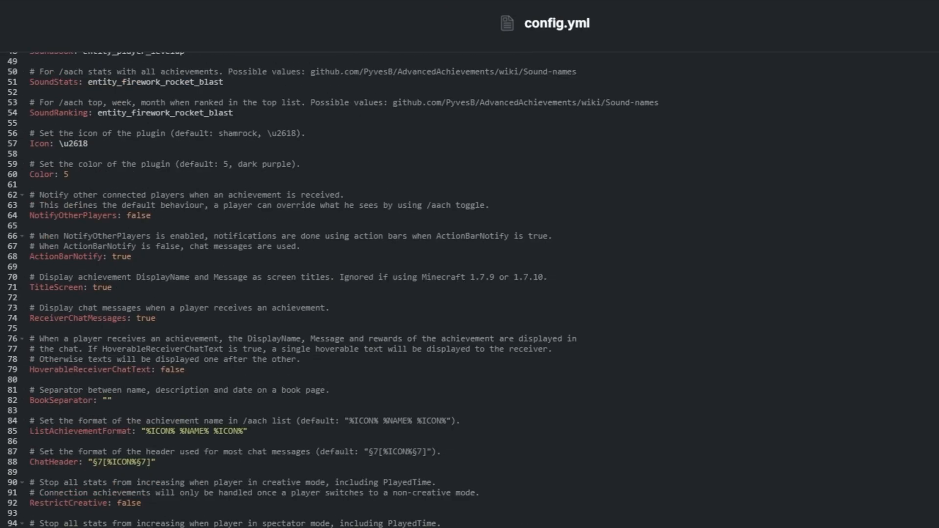
scroll("down", 3)
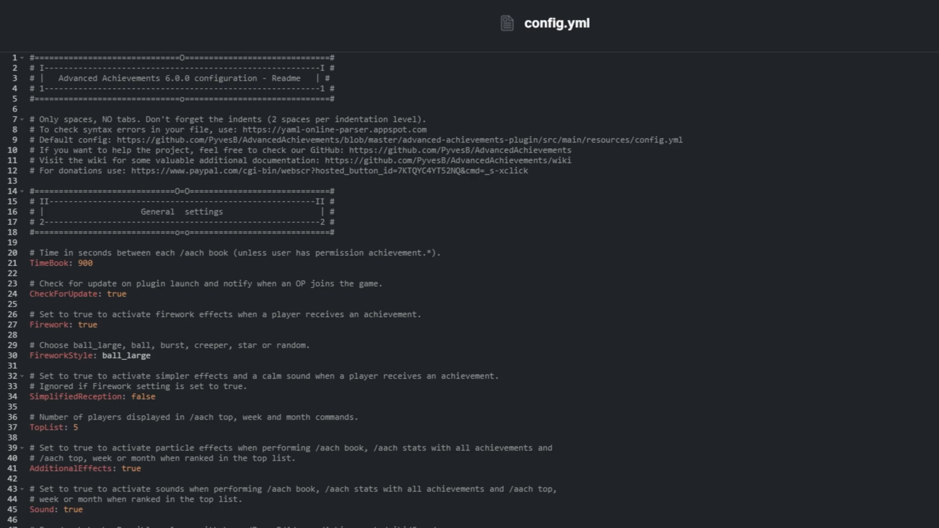
scroll("down", 3)
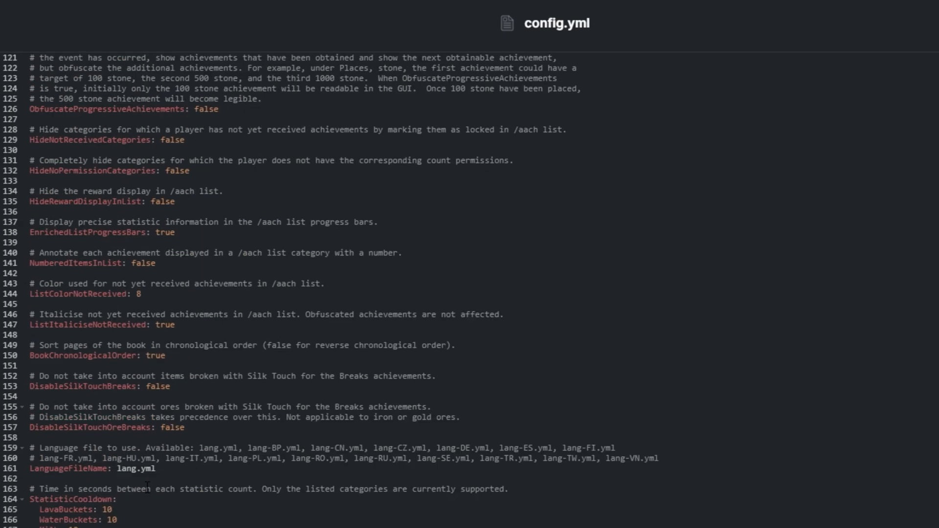
scroll("down", 3)
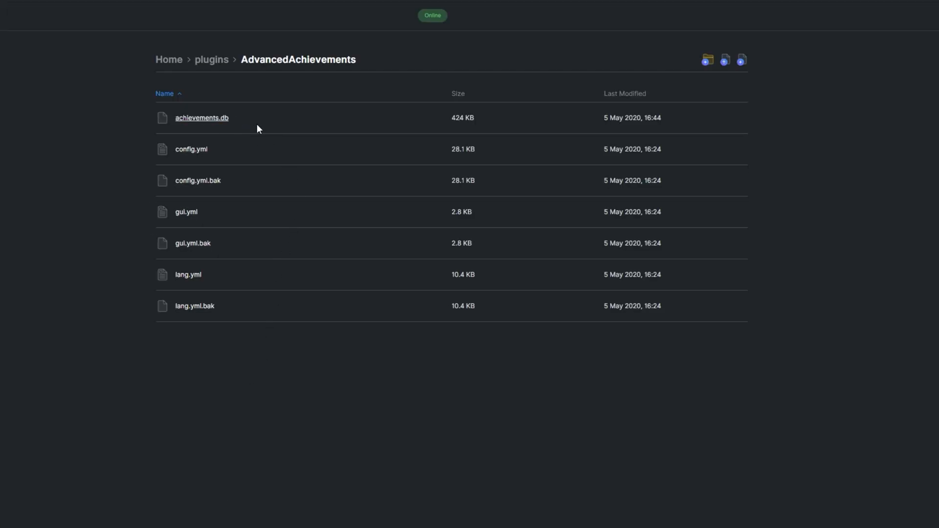
Reopen config.yml and scroll into its achievement category definitions
left_click(191, 149)
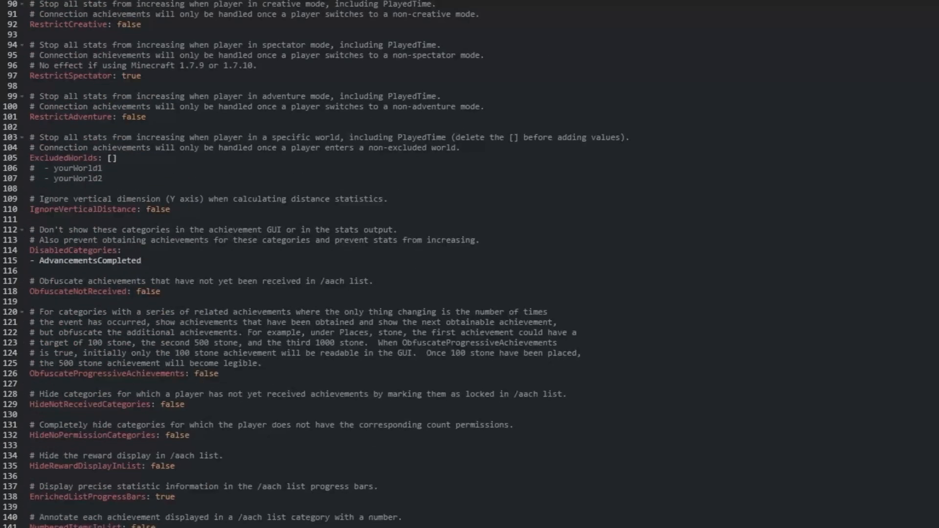
scroll("down", 3)
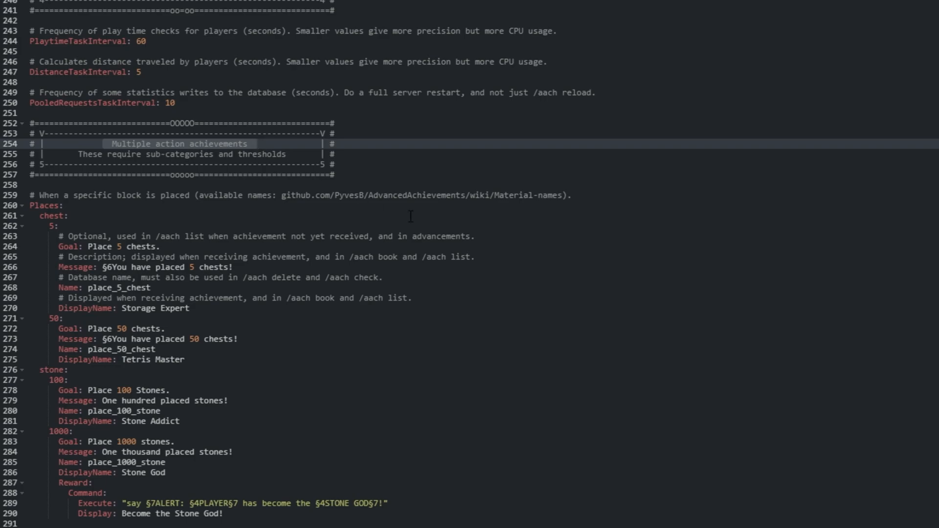
scroll("down", 3)
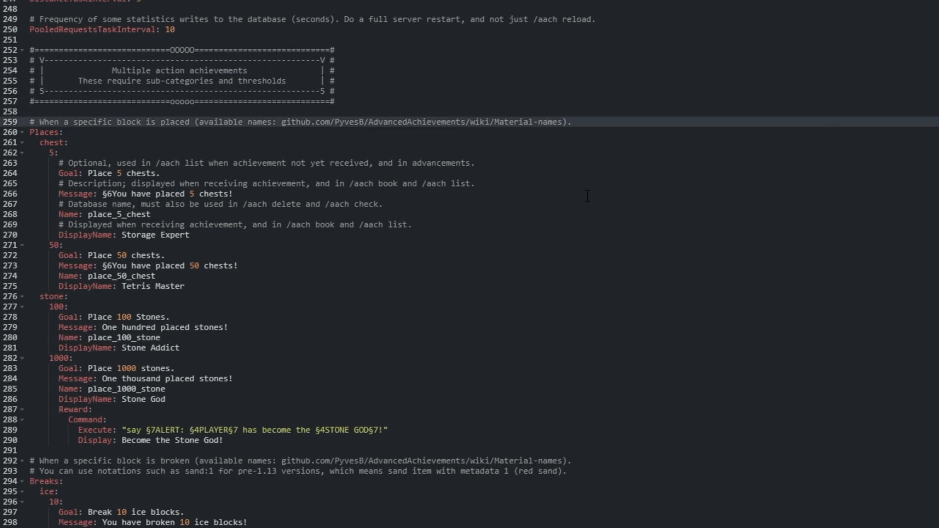
mouse_move(295, 294)
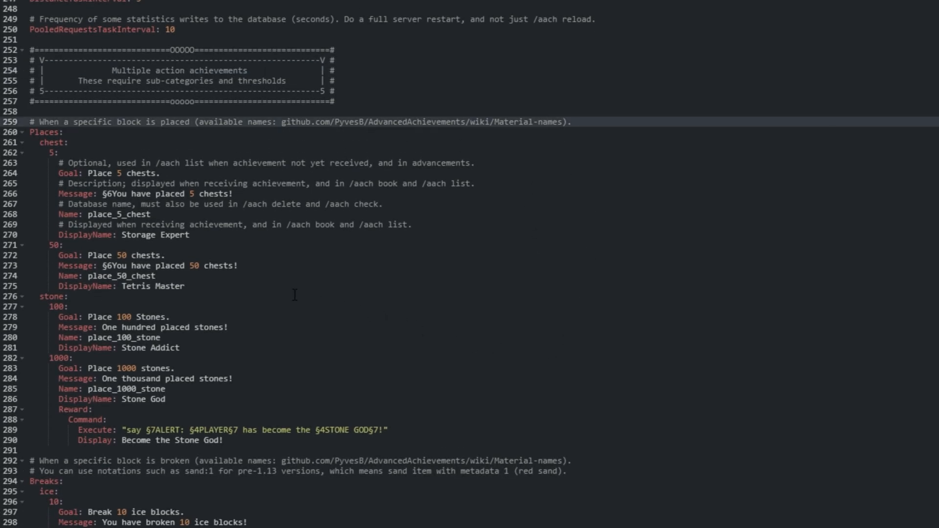
left_click(53, 143)
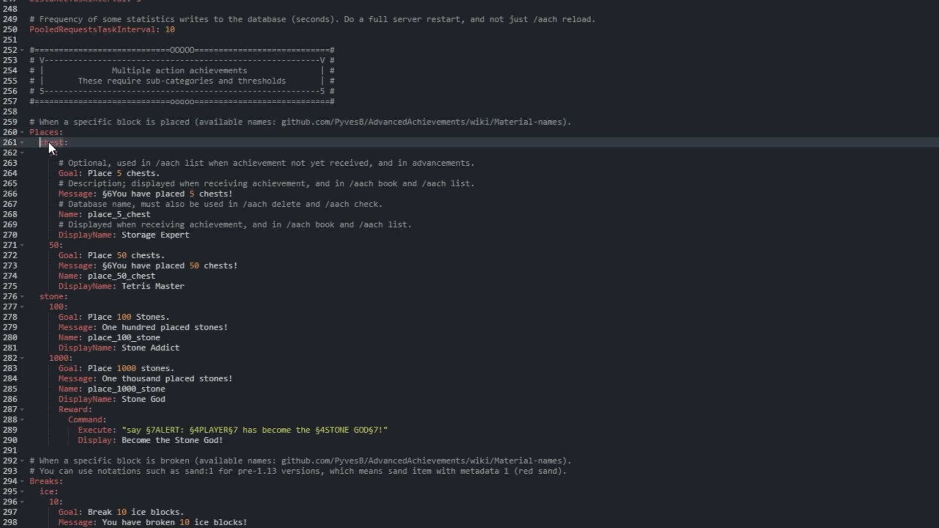
Scroll past Places and Breaks to the RaidsWon section with emerald and totem rewards
scroll("down", 3)
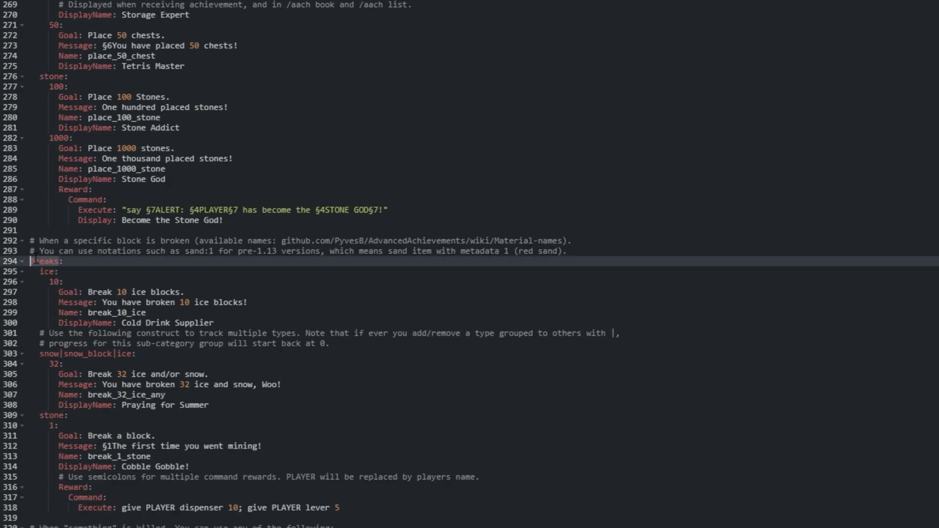
scroll("down", 3)
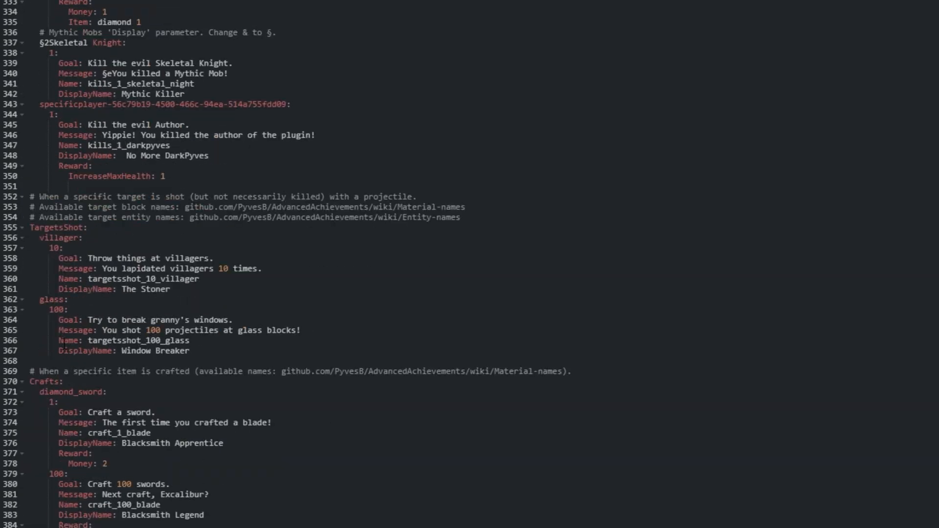
scroll("down", 3)
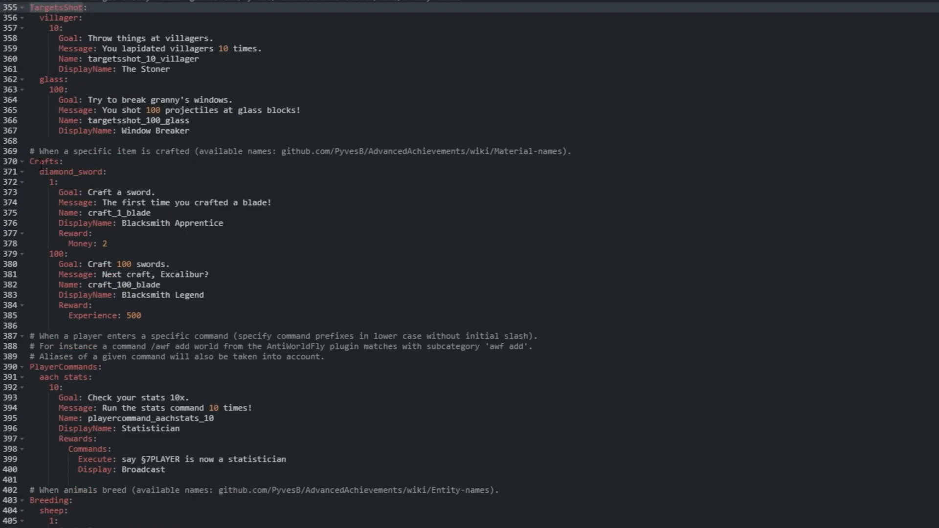
scroll("down", 3)
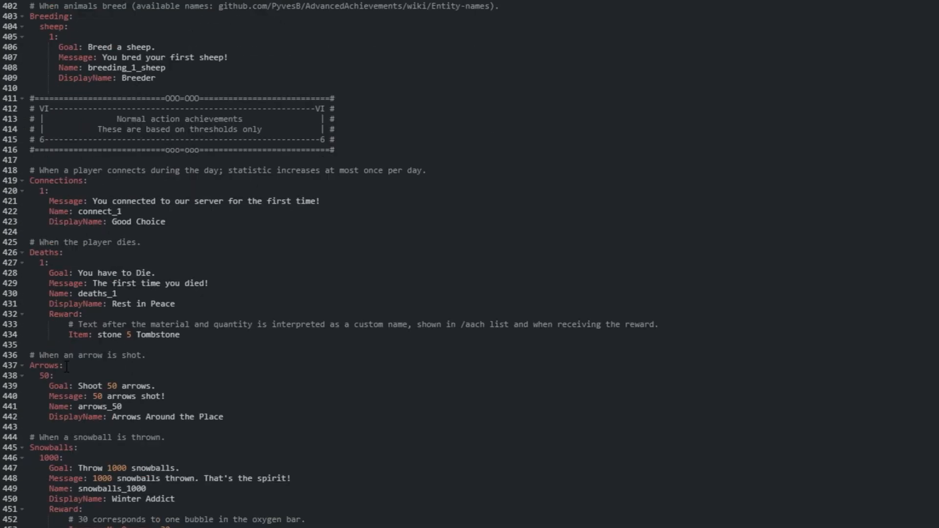
scroll("down", 3)
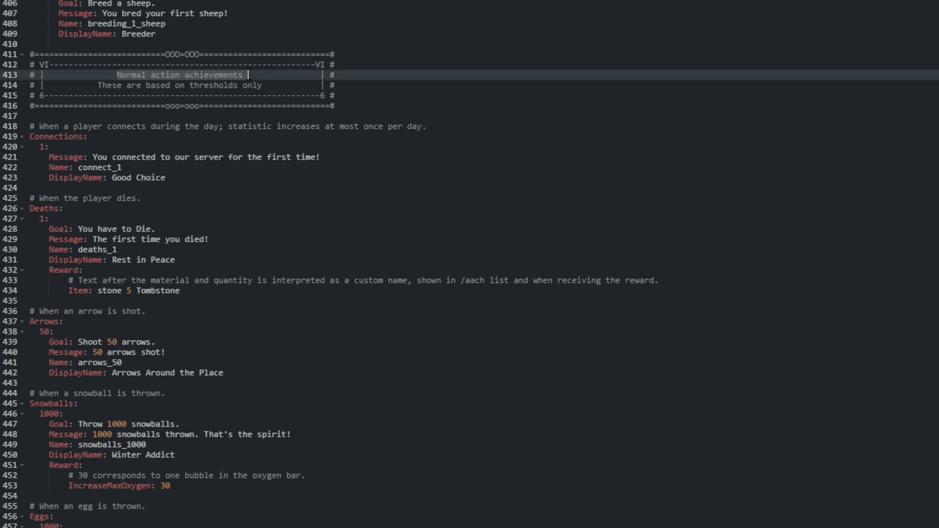
scroll("down", 3)
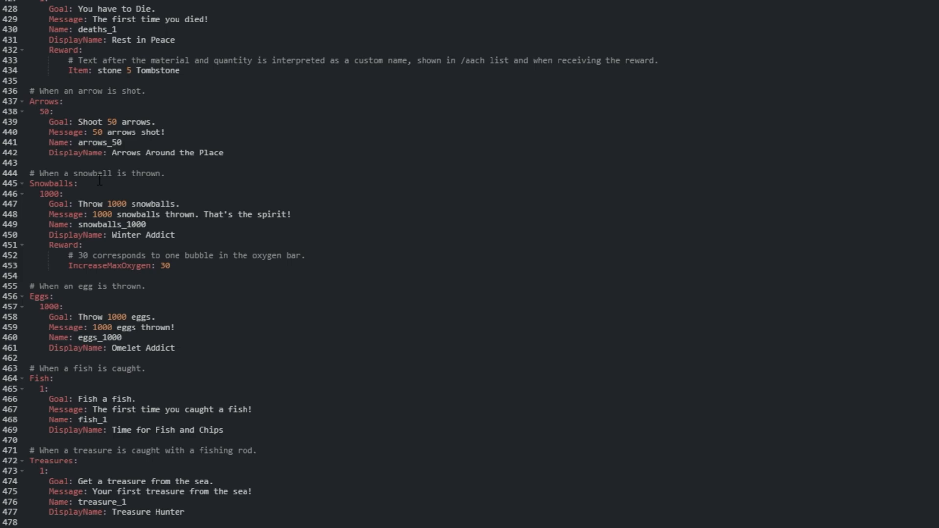
scroll("down", 3)
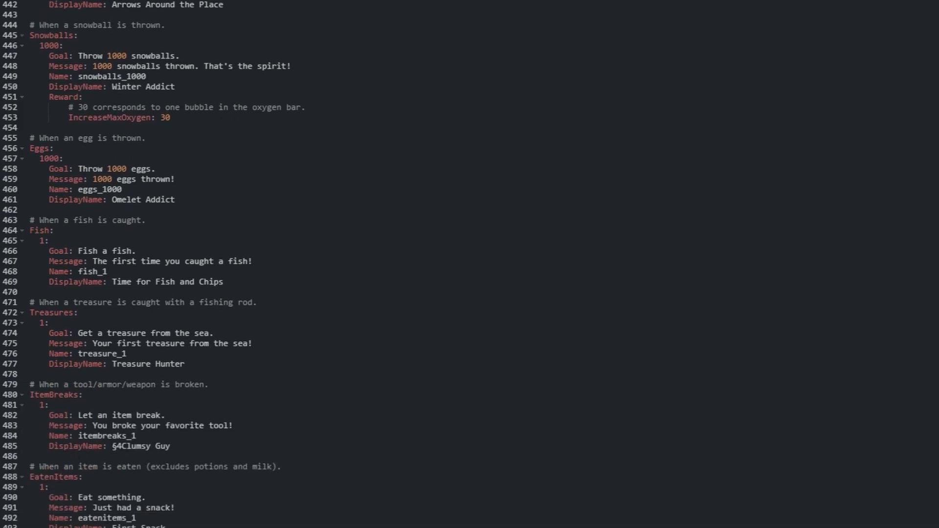
scroll("down", 3)
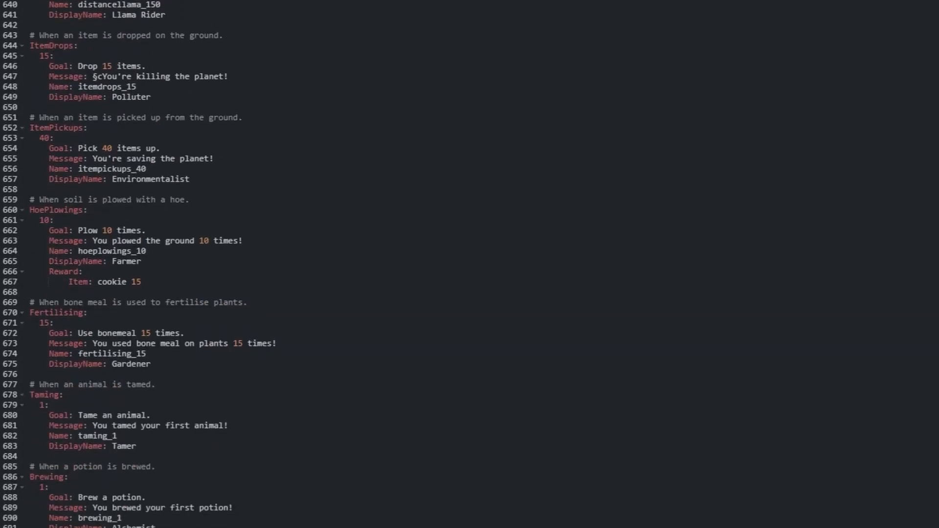
scroll("down", 3)
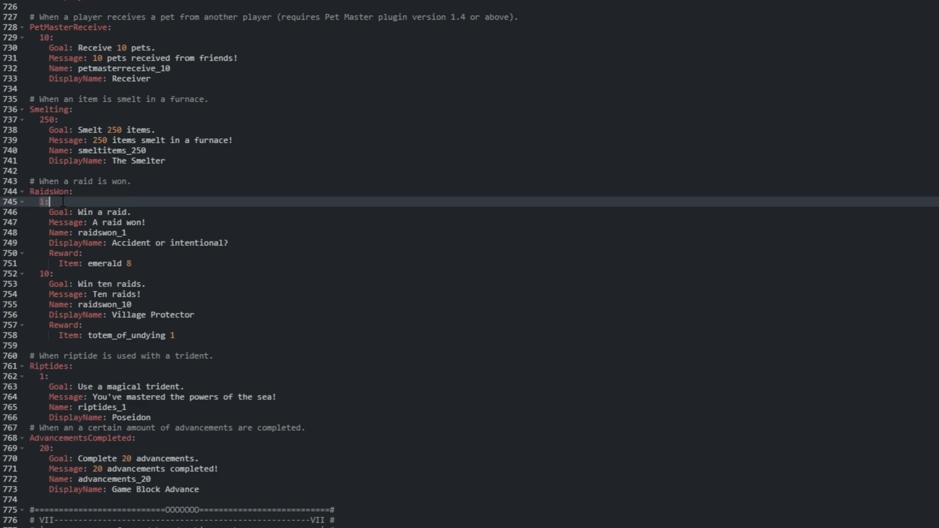
left_click(175, 335)
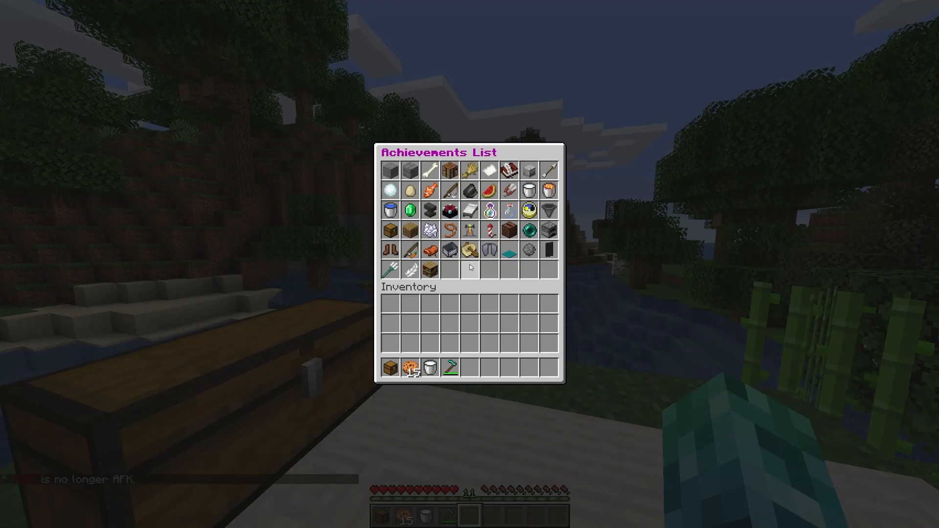
mouse_move(548, 252)
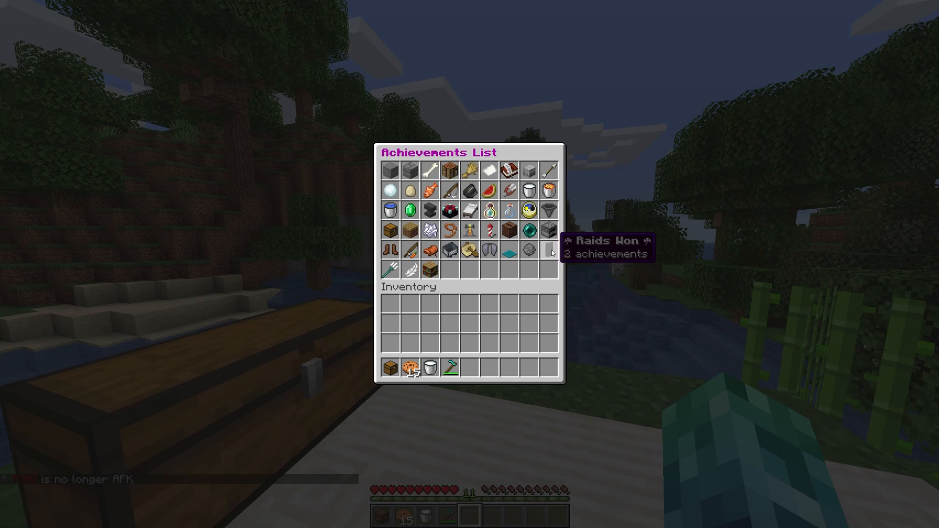
View the Raids Won category in /aach list, then close the achievements GUI
left_click(547, 251)
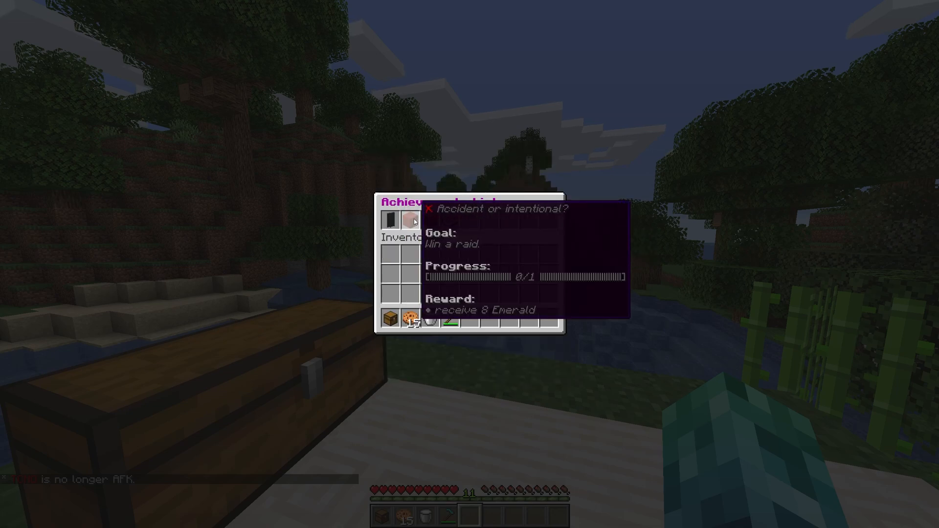
key("Escape")
type("/aach a")
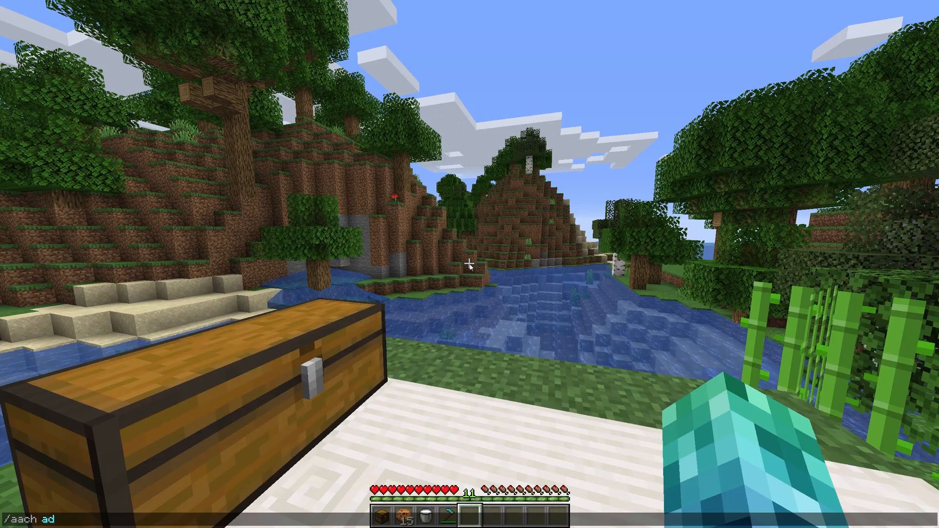
Run /aach add 5 RaidsWon, earning Accident or intentional? and Village Protector with their rewards
type("d 5 RaidsWon")
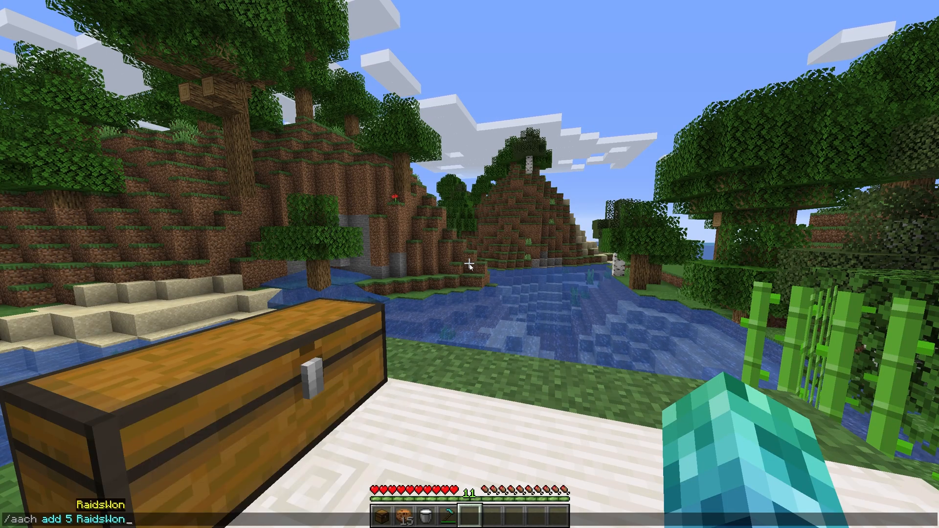
key("Return")
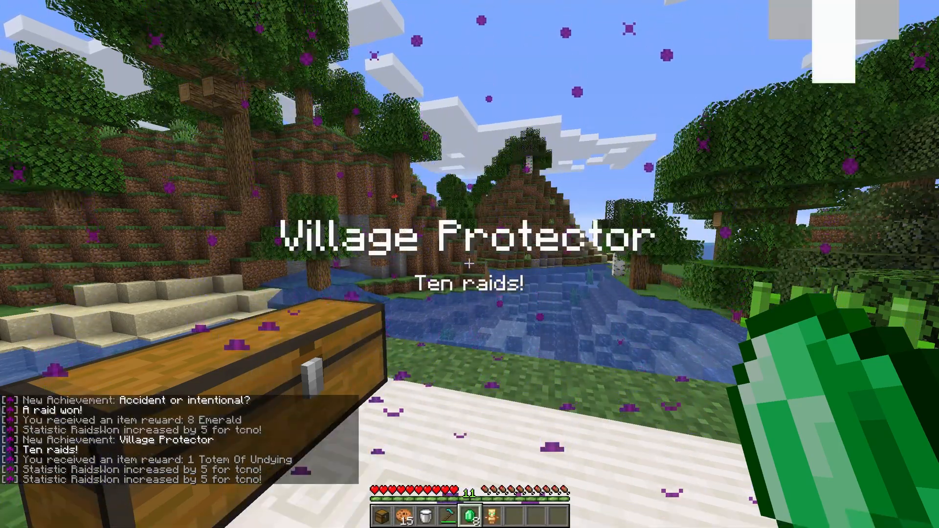
key("e")
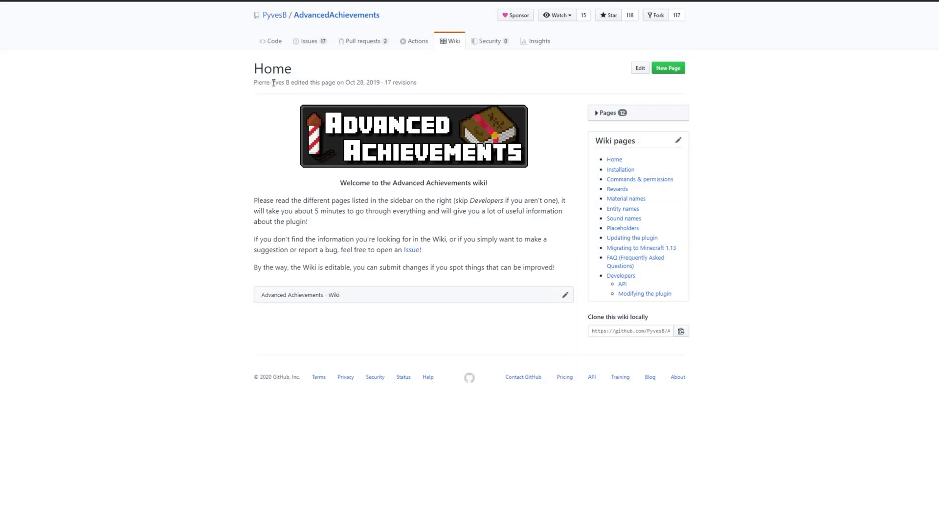
mouse_move(645, 161)
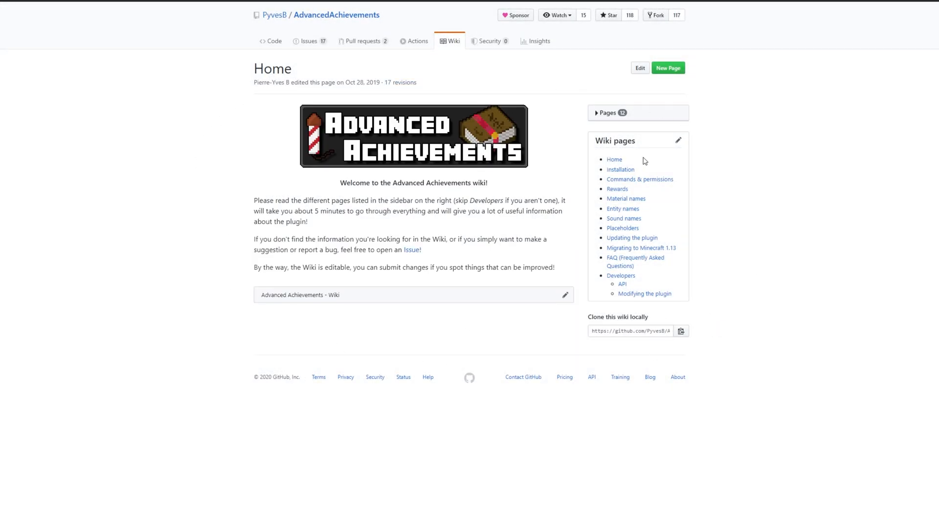
mouse_move(624, 284)
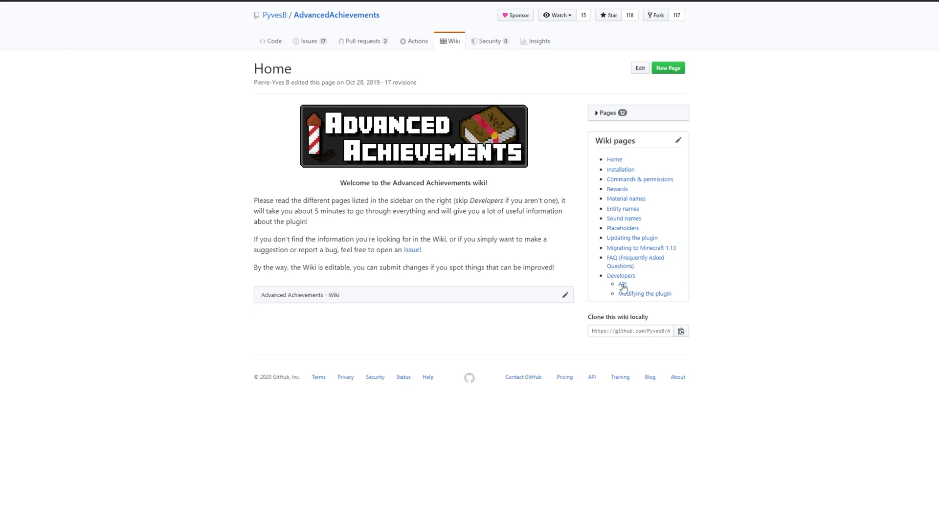
mouse_move(620, 154)
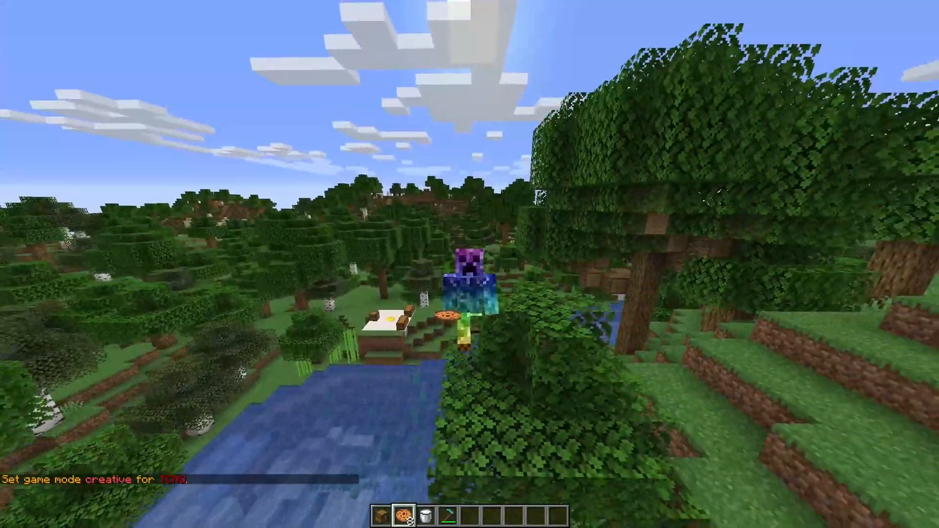
mouse_move(470, 264)
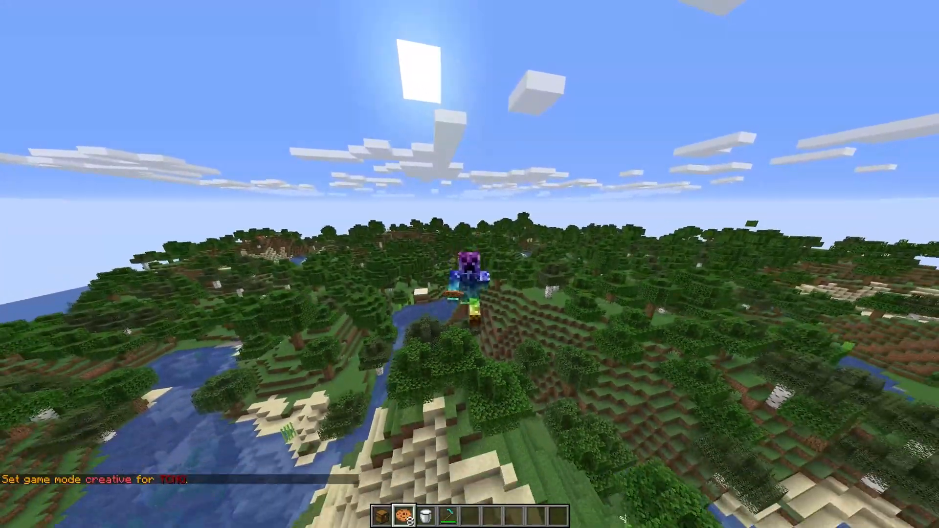